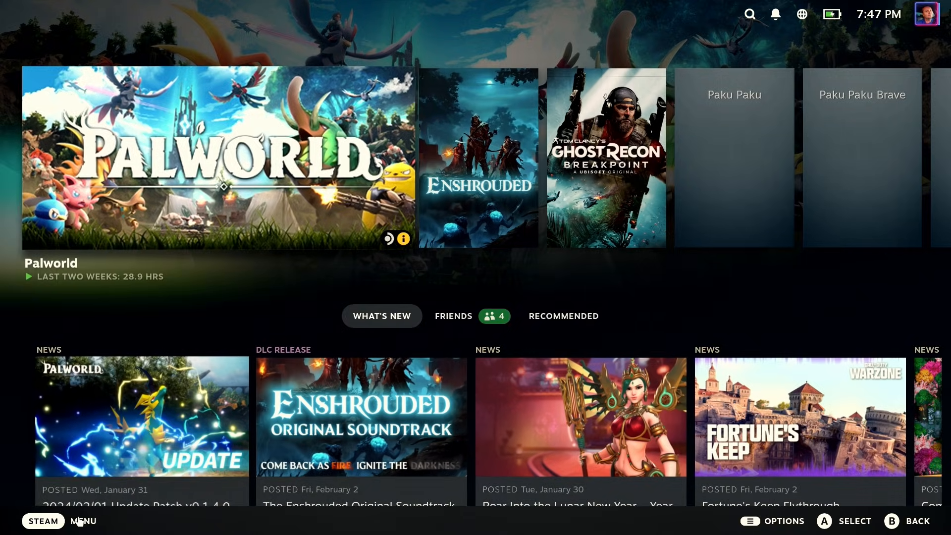
Reach Settings > Internet and view the connected Wi-Fi network's details and IP address.
left_click(43, 520)
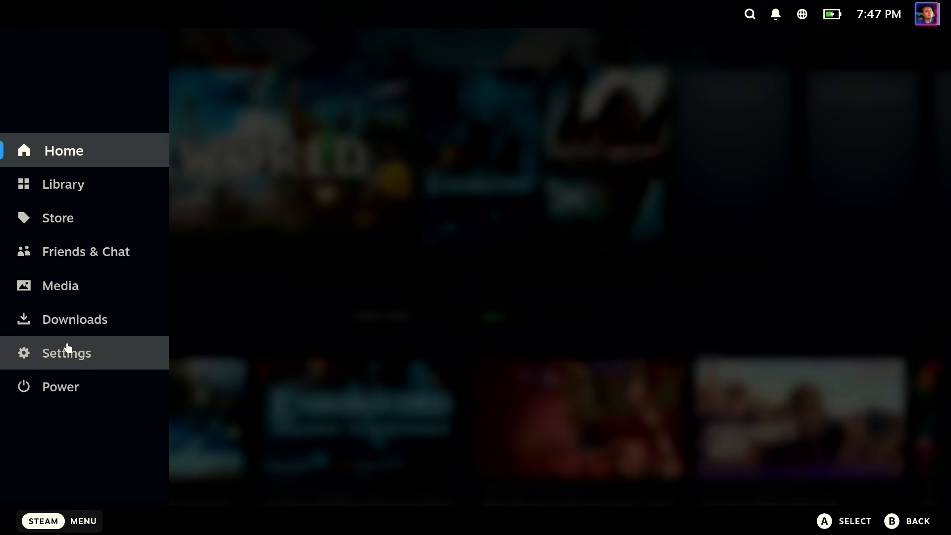
left_click(66, 353)
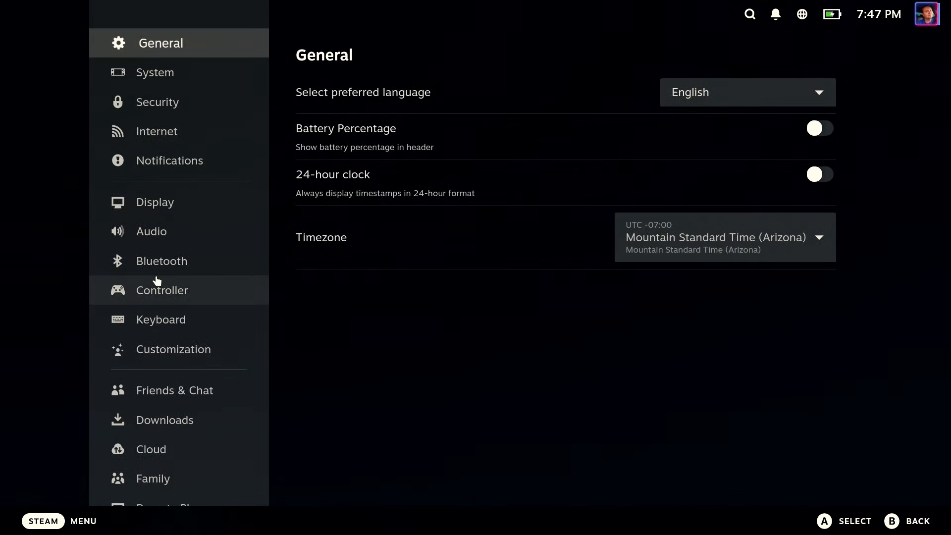
left_click(161, 131)
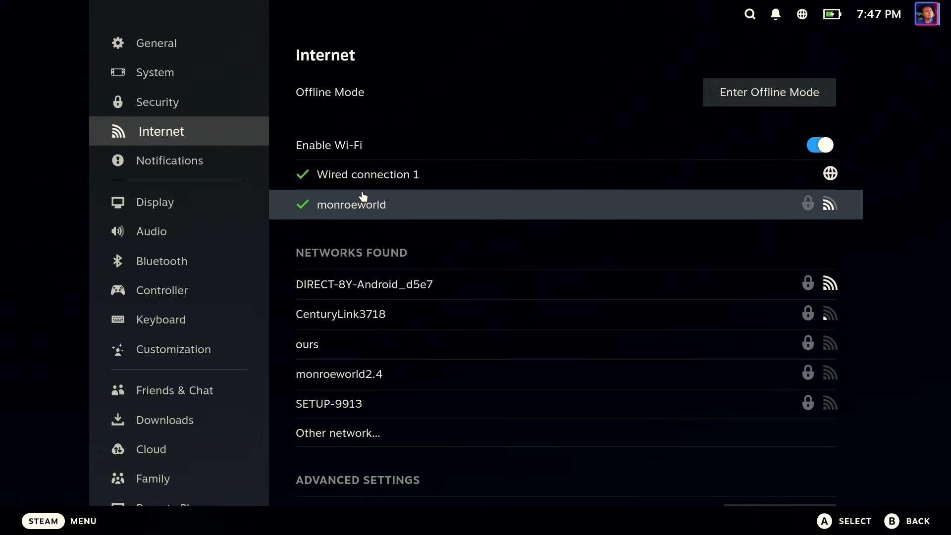
left_click(370, 174)
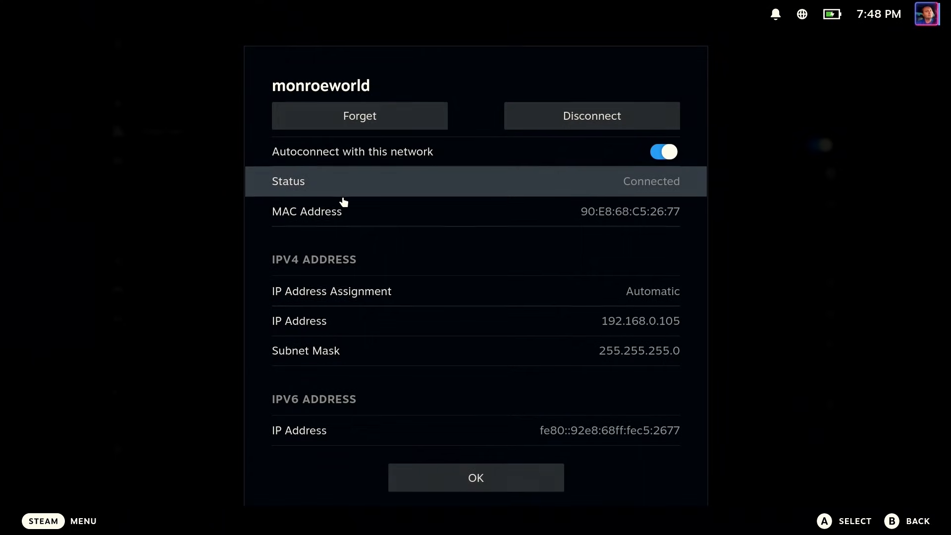
mouse_move(698, 337)
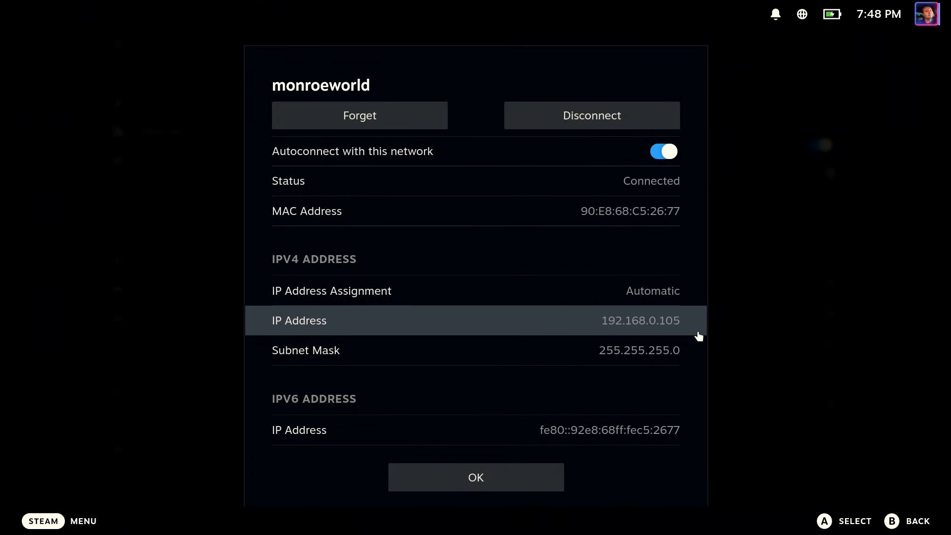
scroll("up", 3)
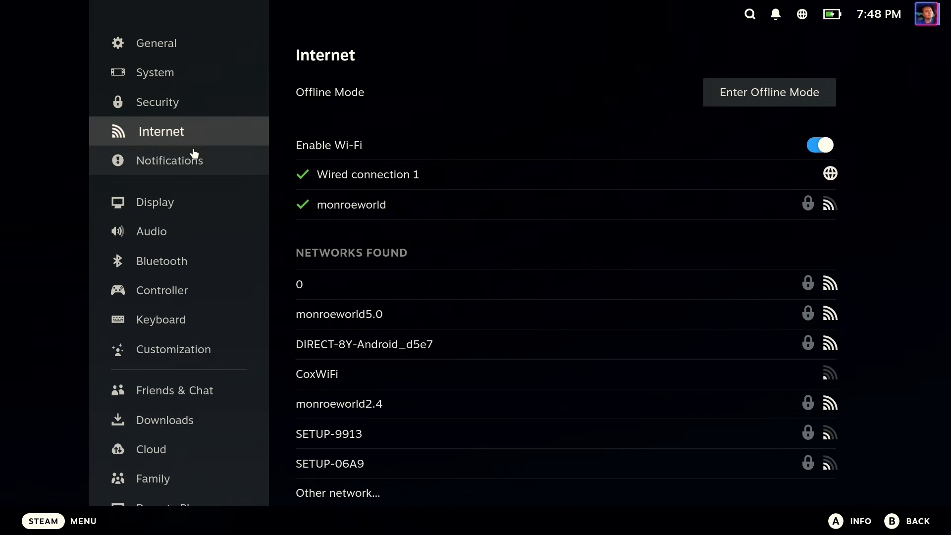
mouse_move(826, 498)
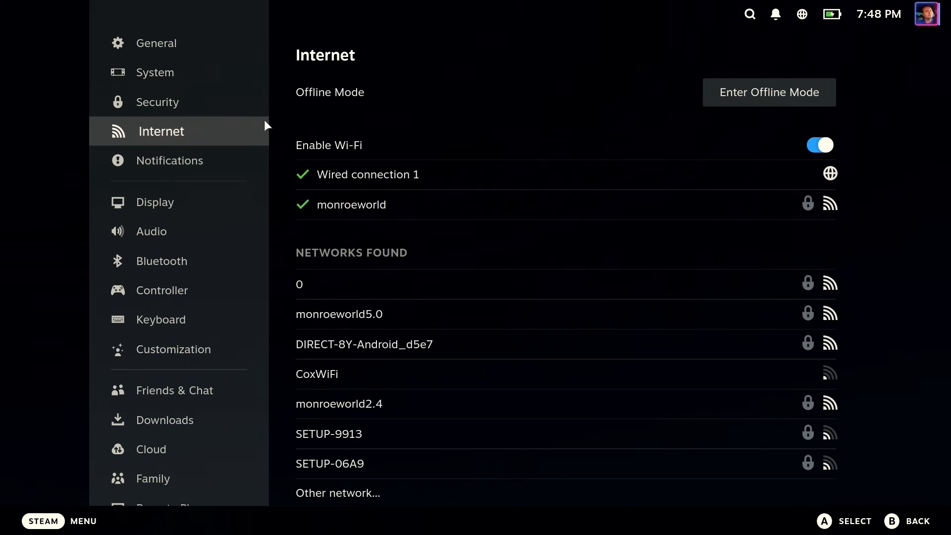
Read the hostname and OS details on the System page, then leave it.
left_click(161, 72)
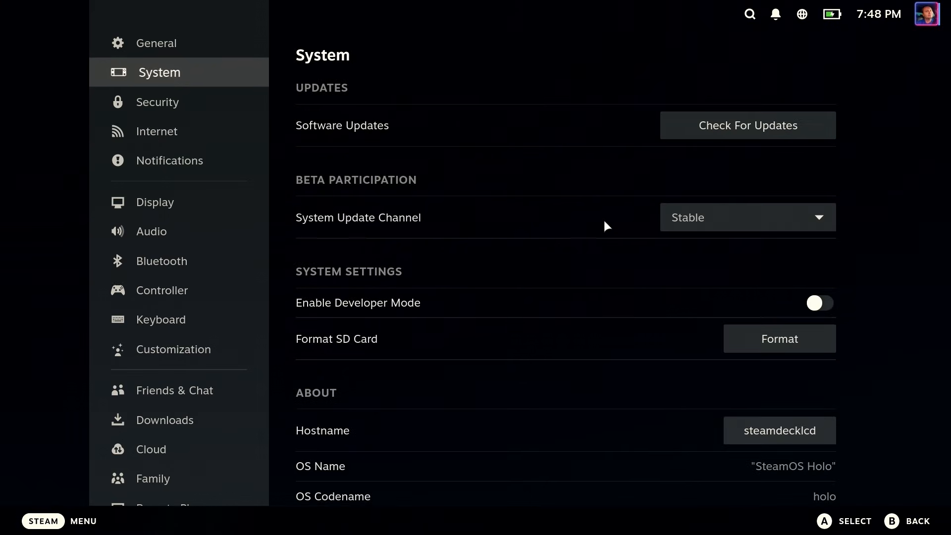
scroll("down", 3)
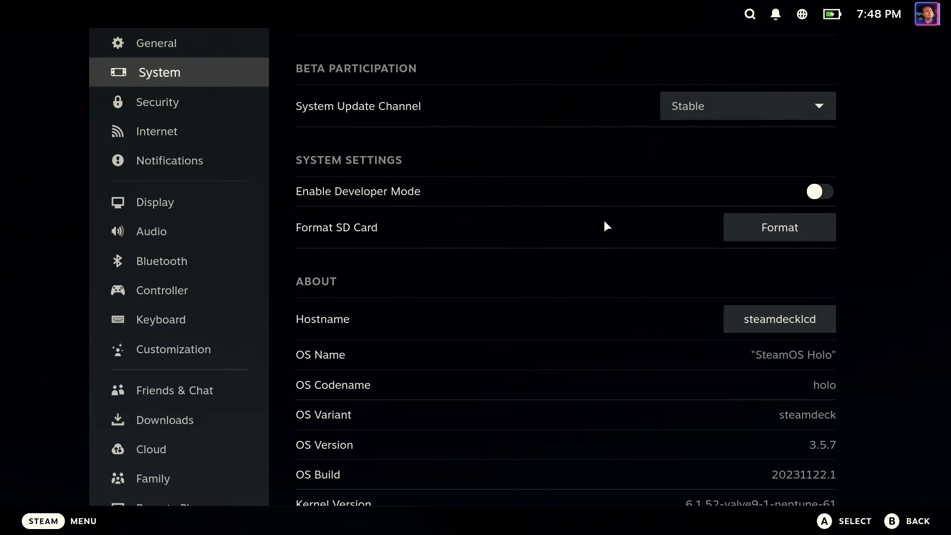
mouse_move(605, 226)
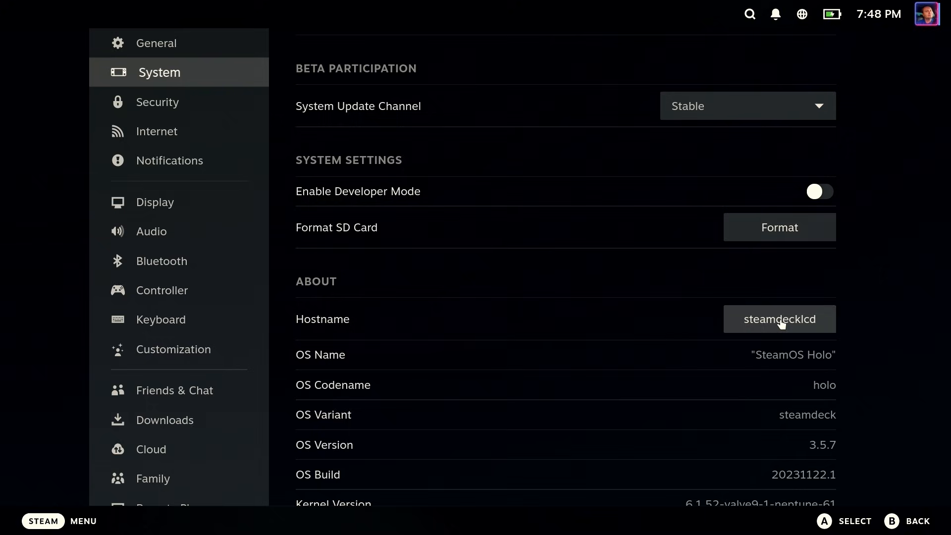
mouse_move(797, 300)
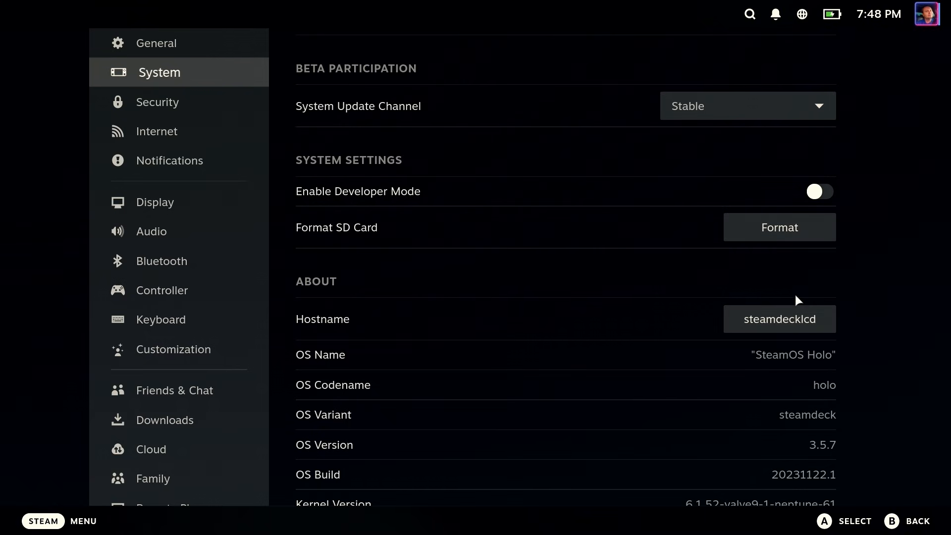
left_click(161, 43)
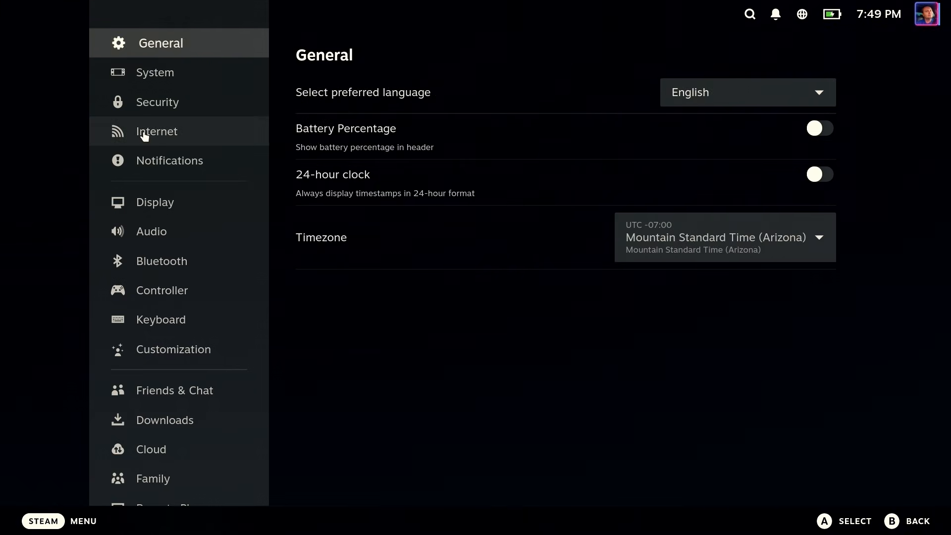
mouse_move(161, 231)
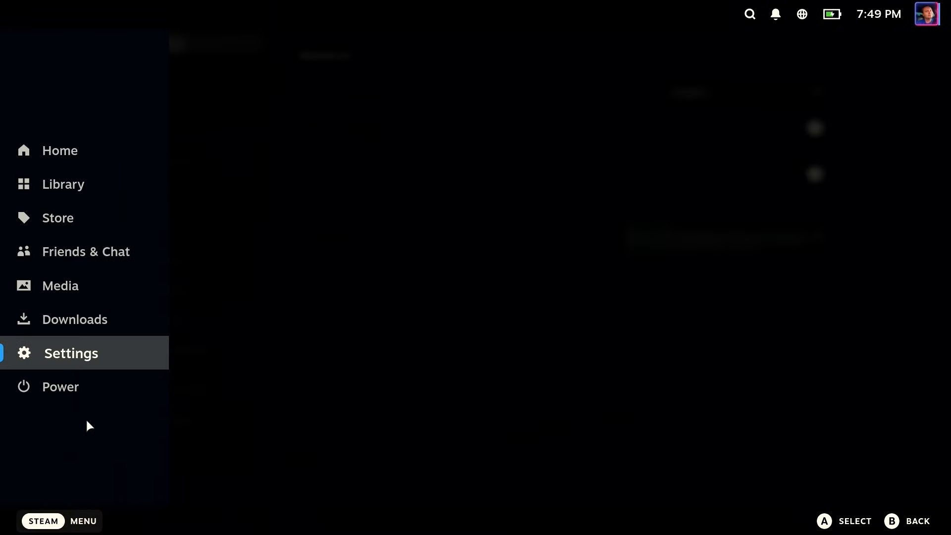
Switch to Desktop mode from the Power menu and launch Konsole.
left_click(60, 386)
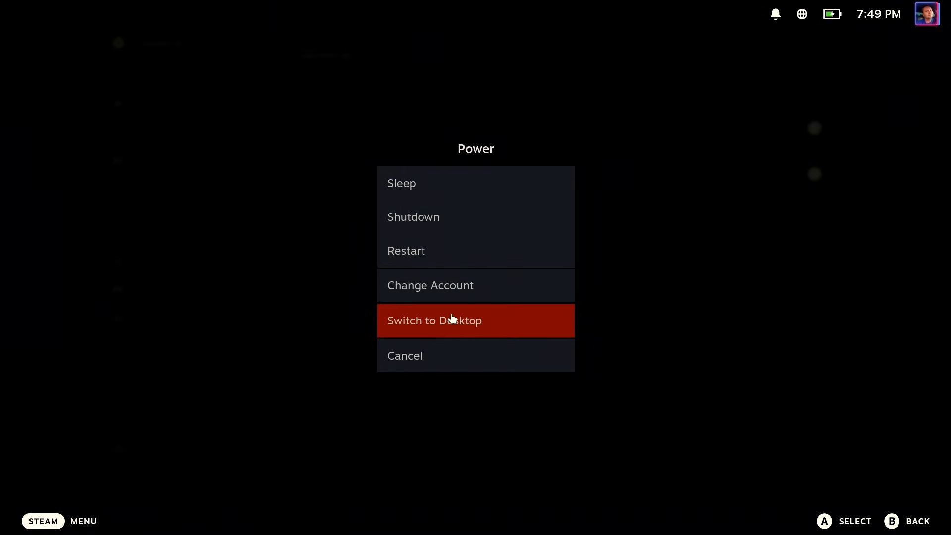
left_click(475, 320)
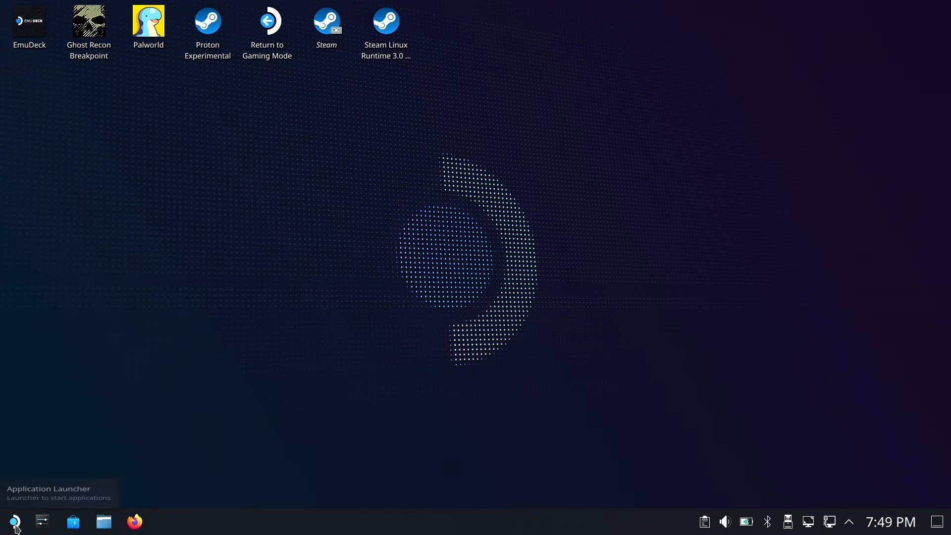
left_click(13, 522)
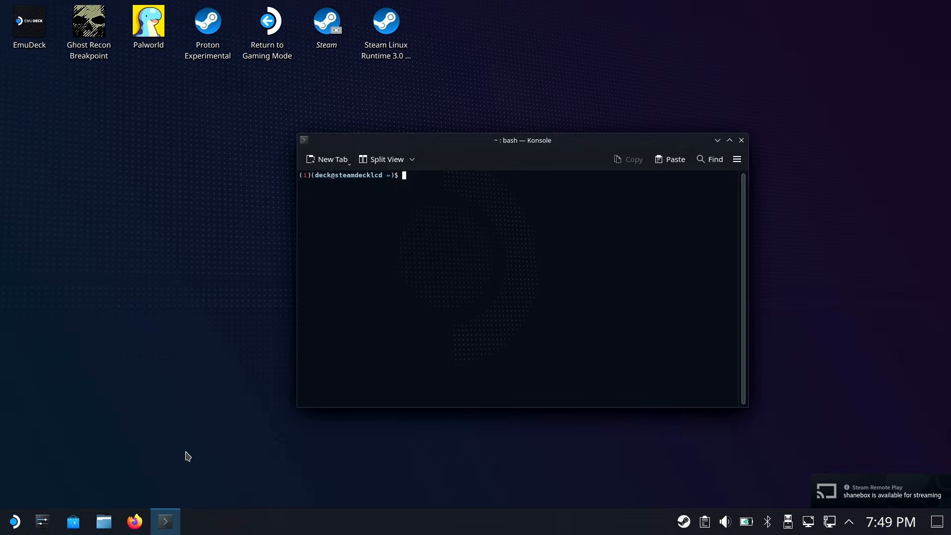
left_click(730, 140)
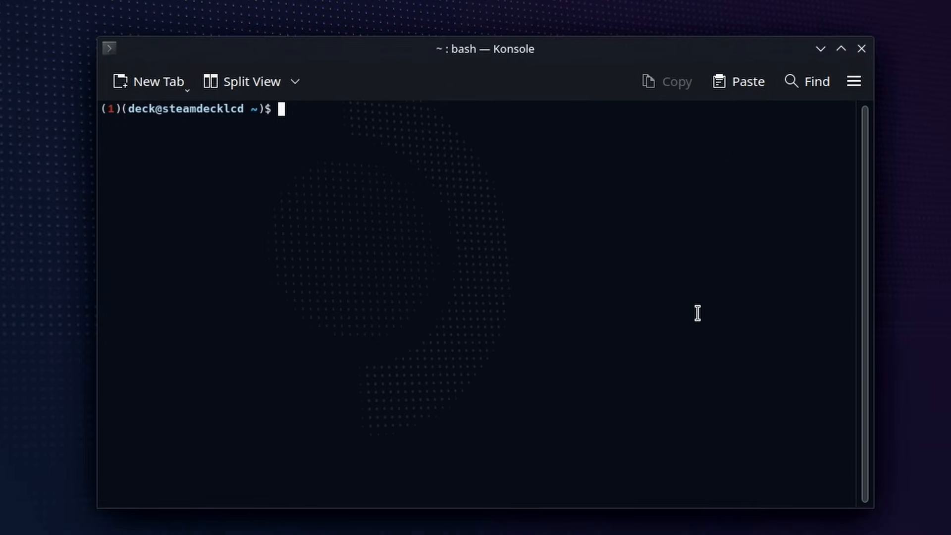
Run whoami to confirm the current user is deck.
type("whoami")
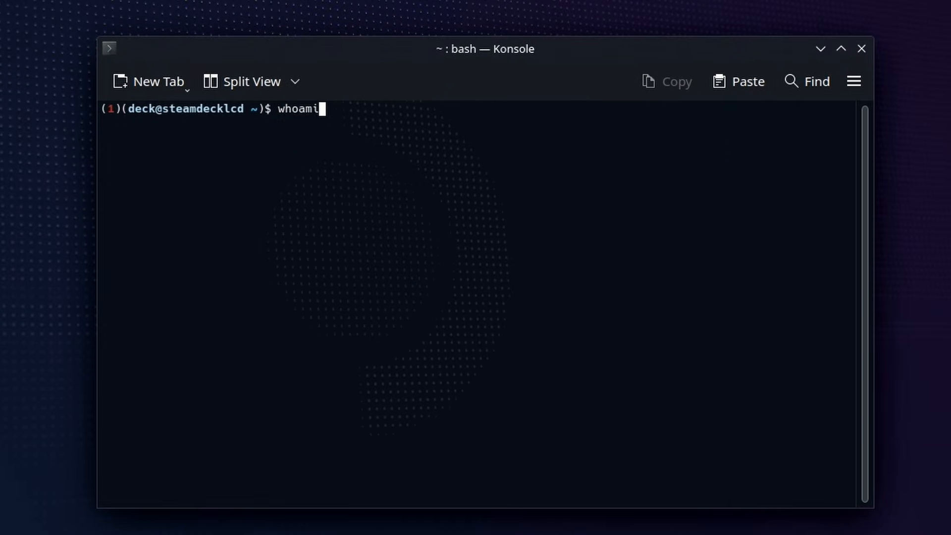
key("Return")
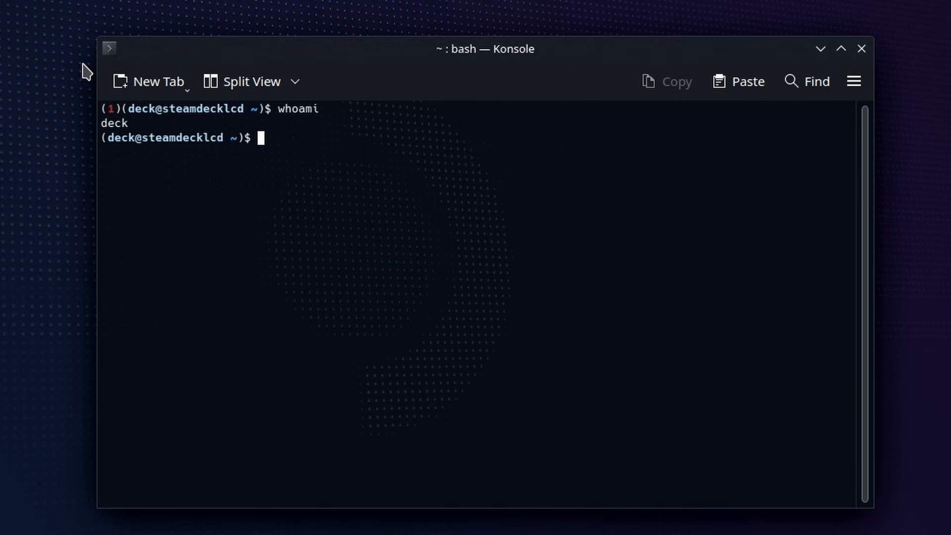
mouse_move(273, 140)
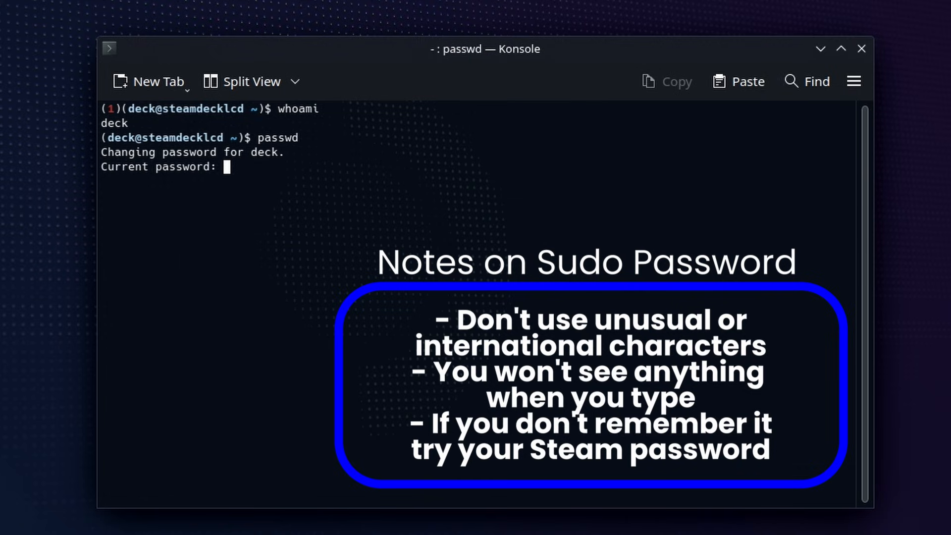
mouse_move(293, 163)
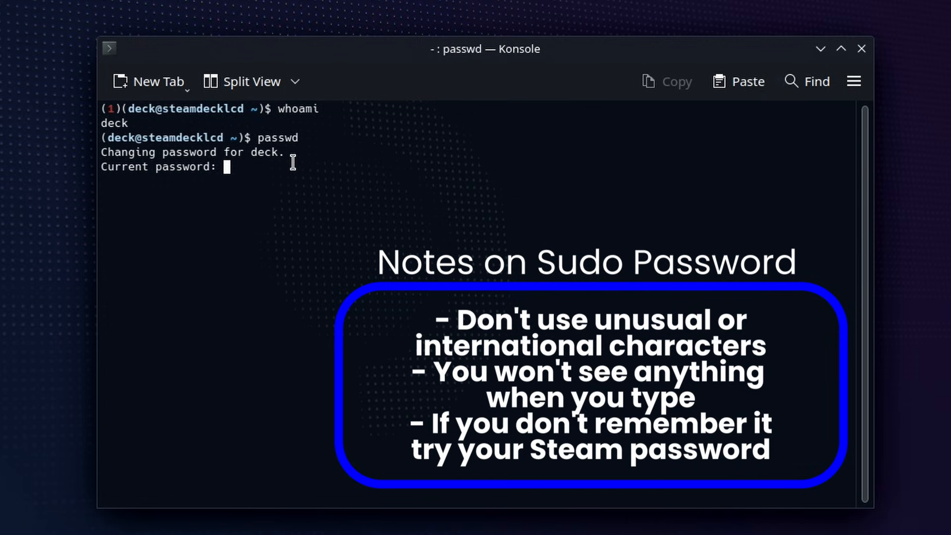
mouse_move(712, 334)
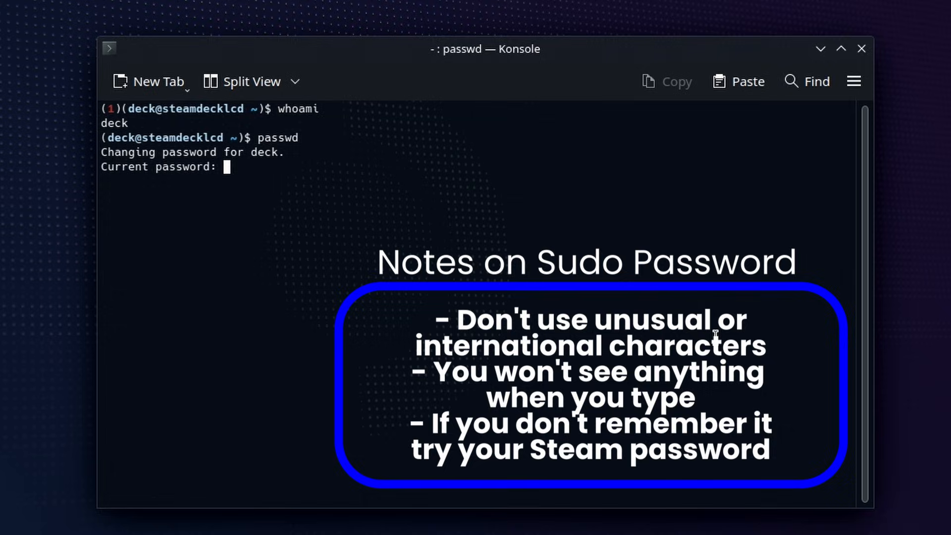
key("Return")
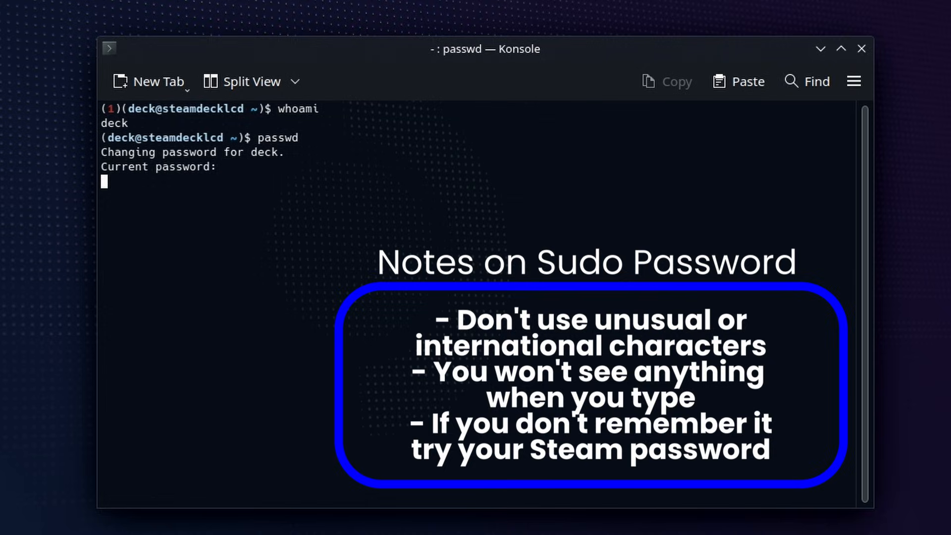
key("Return")
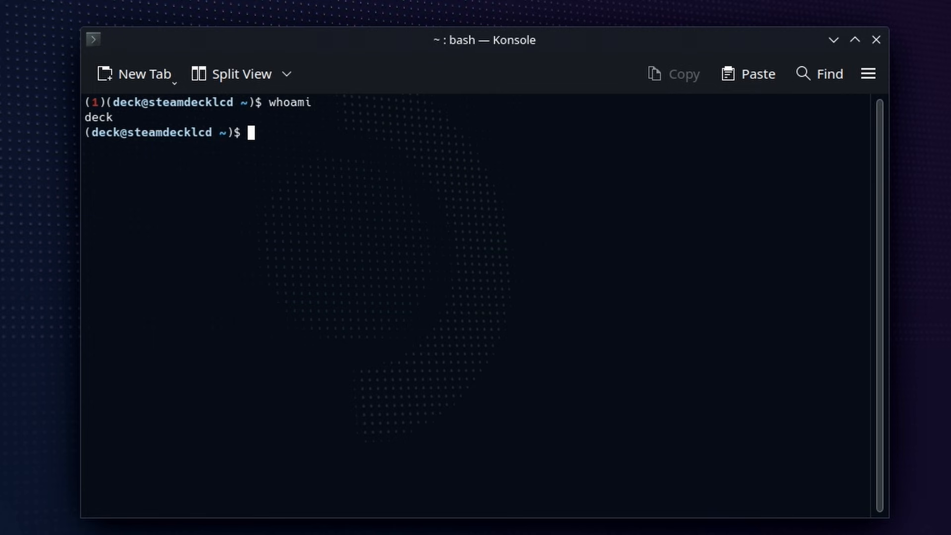
Enable and start the sshd service with sudo systemctl, entering the sudo password.
type("sudo systemc")
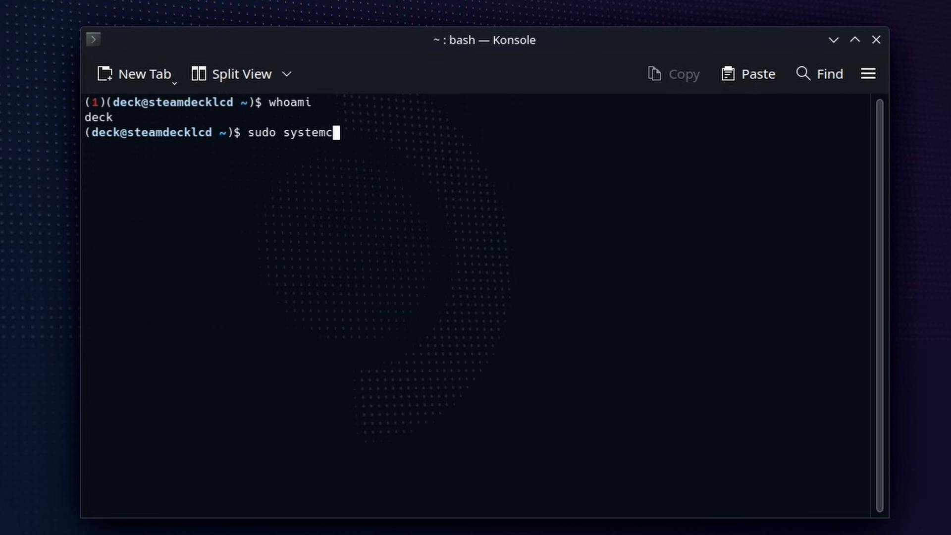
type("tl enable")
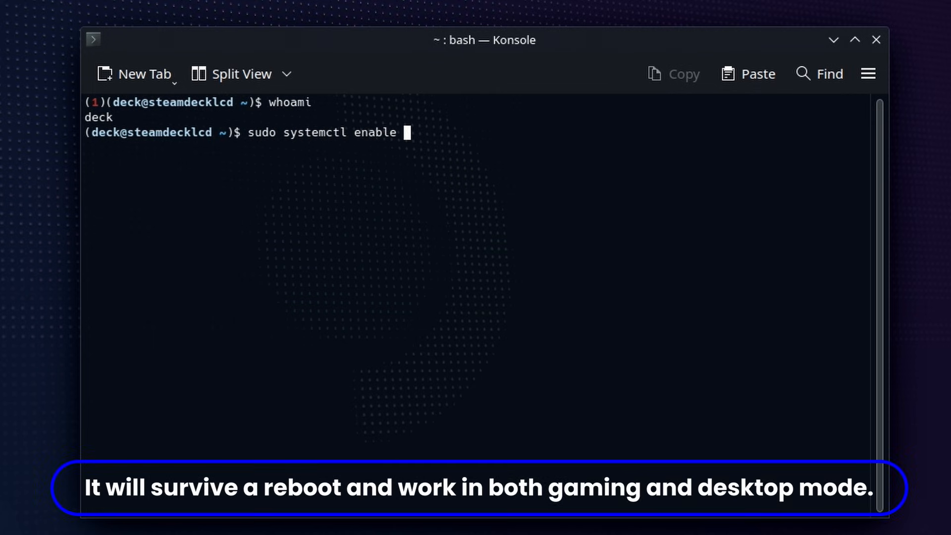
type("ssh")
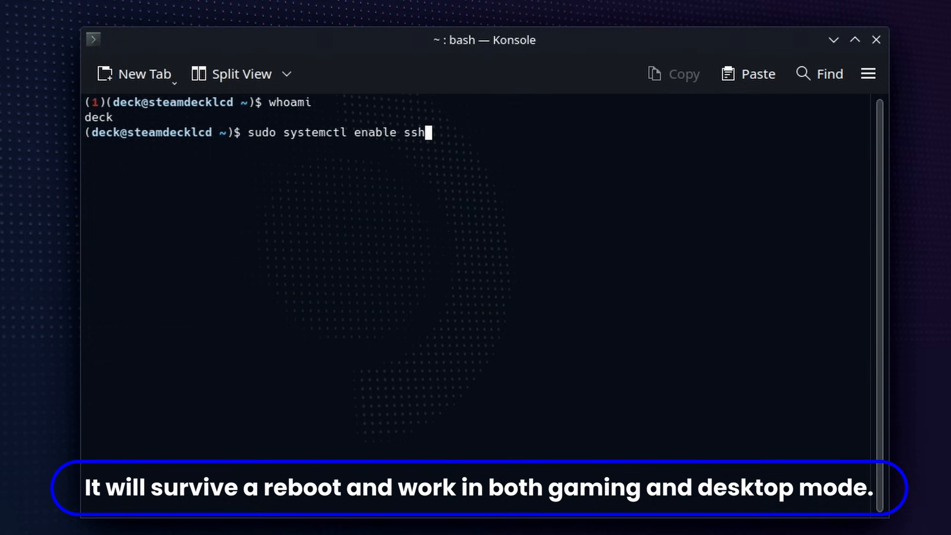
type("d")
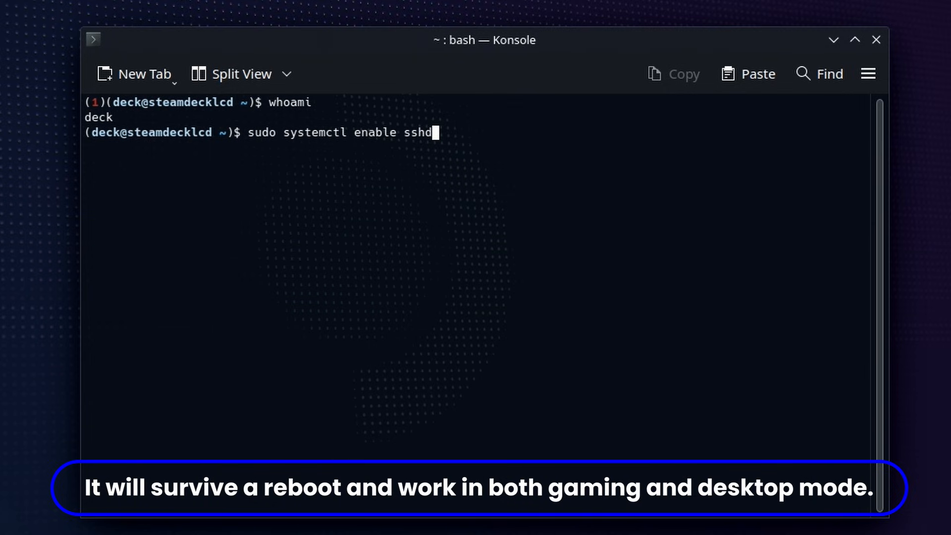
key("Return")
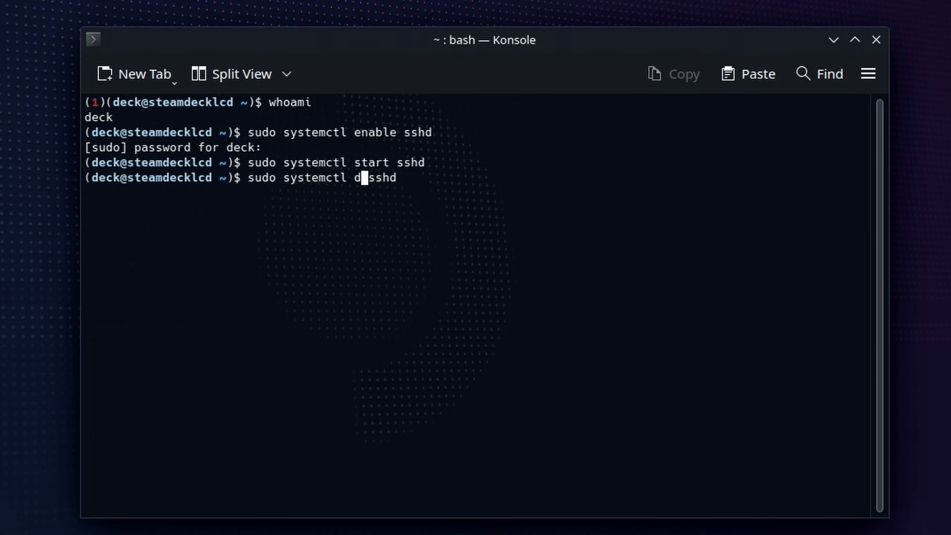
key("BackSpace")
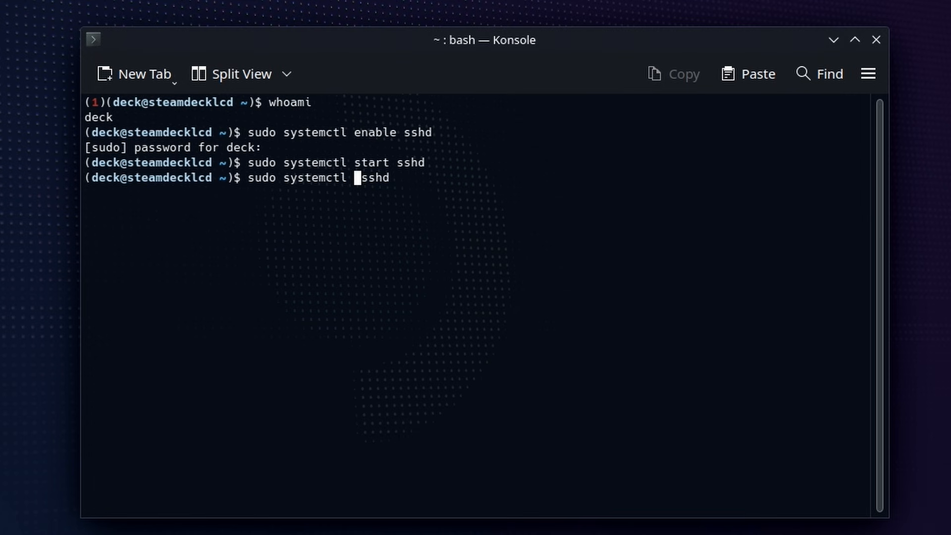
key("Return")
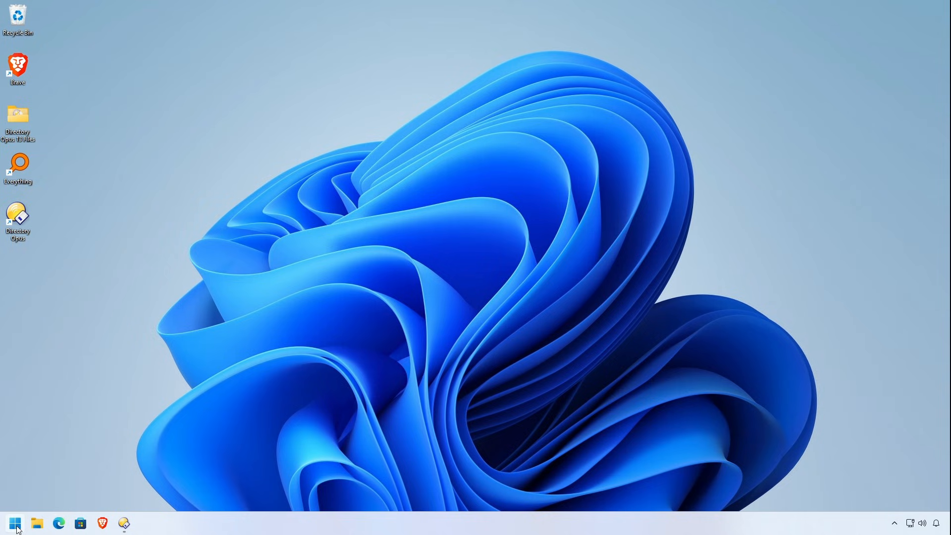
Launch Command Prompt as administrator via Start search and approve the UAC prompt.
left_click(15, 522)
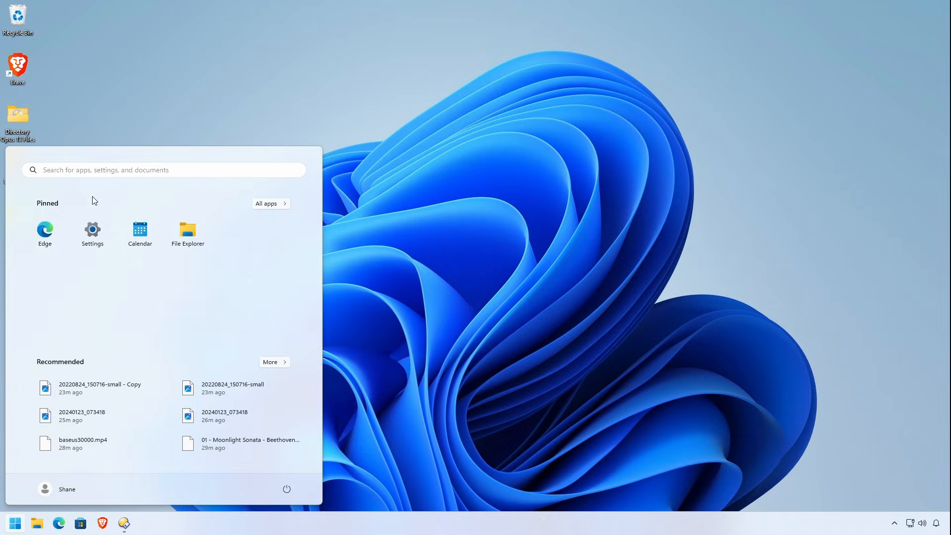
type("cmd")
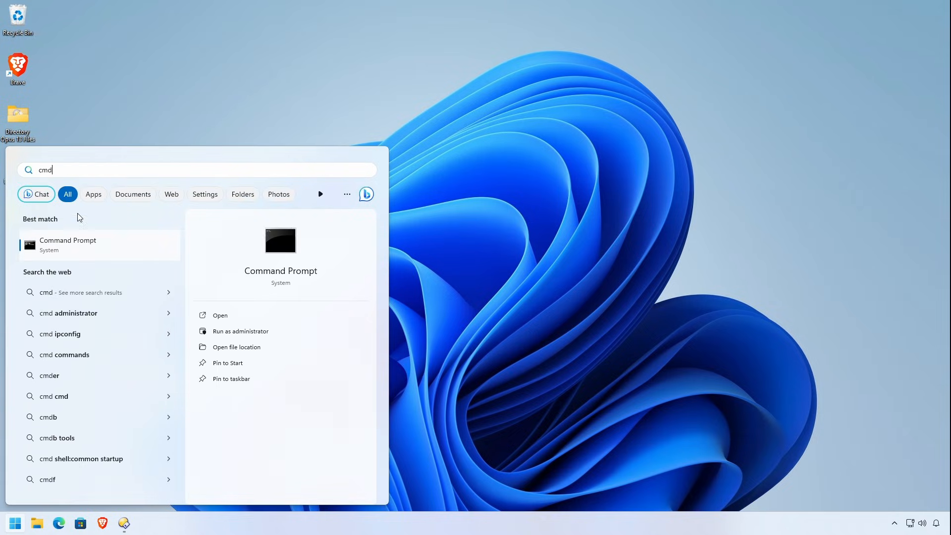
right_click(69, 245)
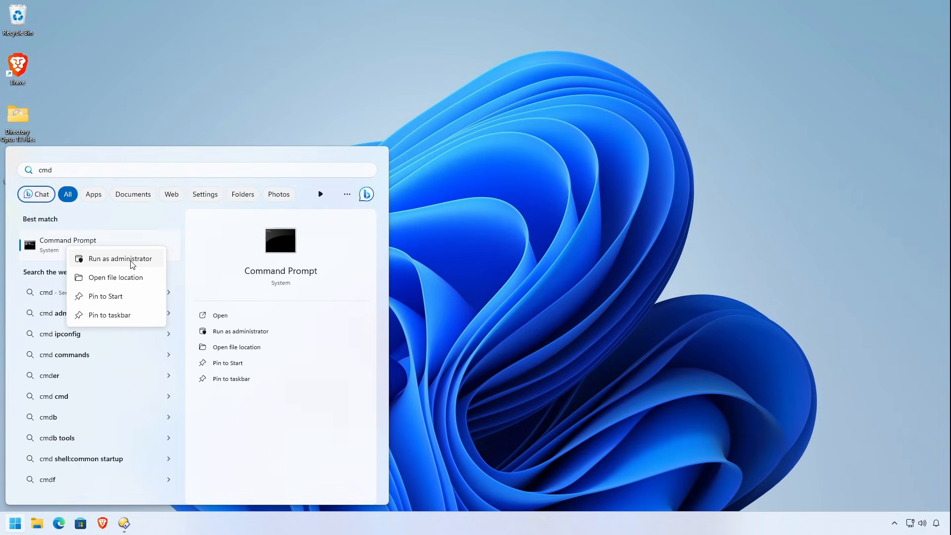
left_click(120, 259)
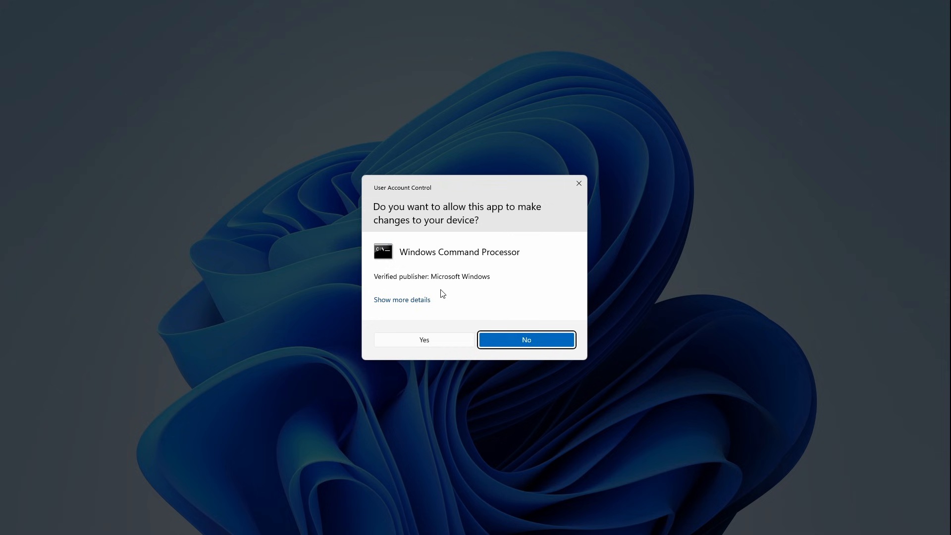
left_click(423, 340)
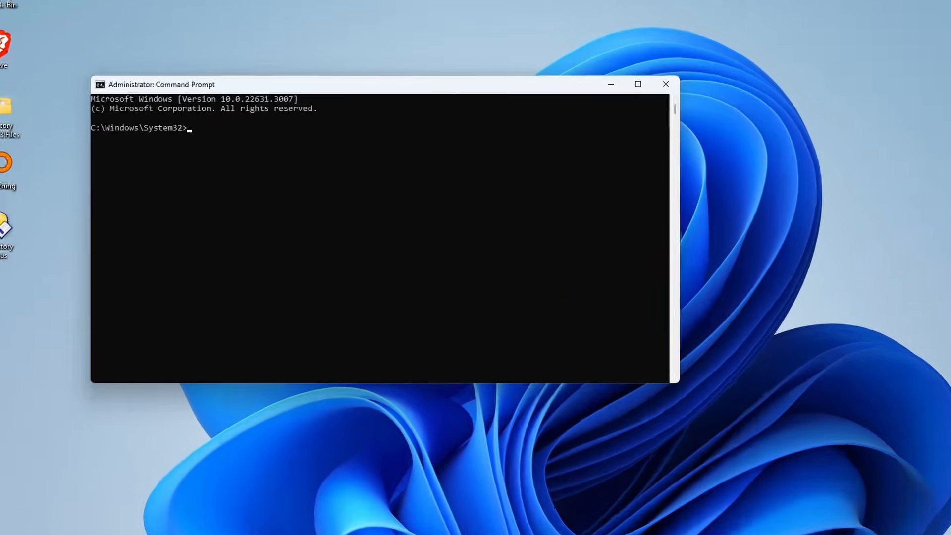
Upgrade winget, then install WinFsp.WinFsp and SSHFS-Win.SSHFS-Win with winget.
type("winget upgrade winget")
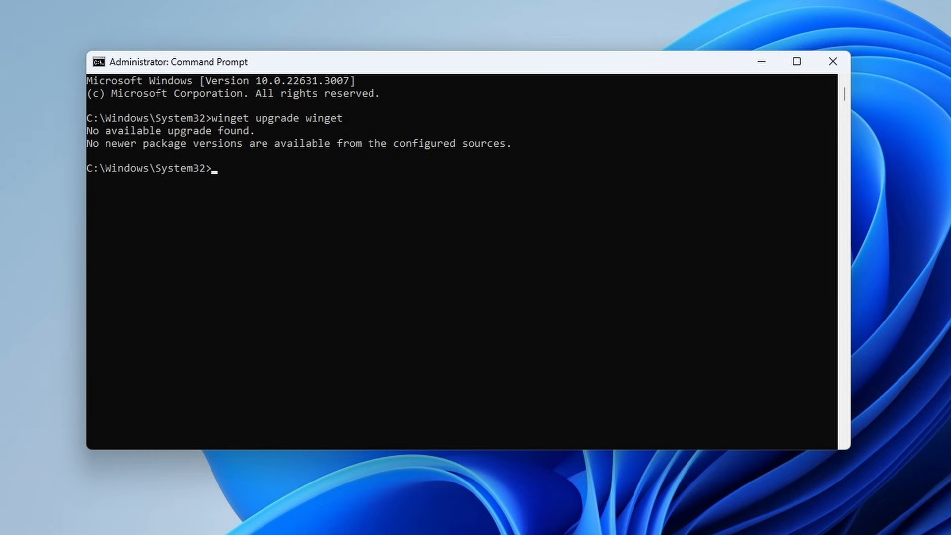
type("winget install WinFsp.WinFsp")
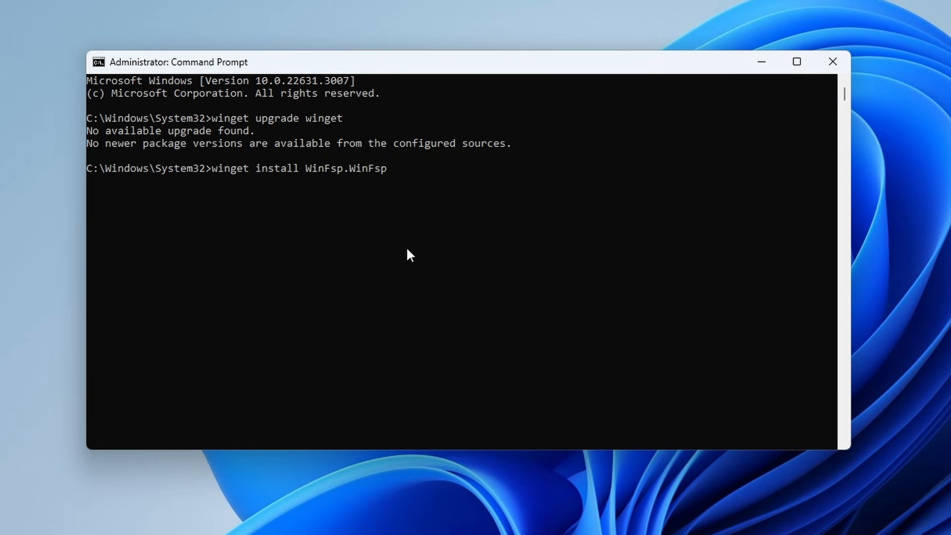
mouse_move(752, 307)
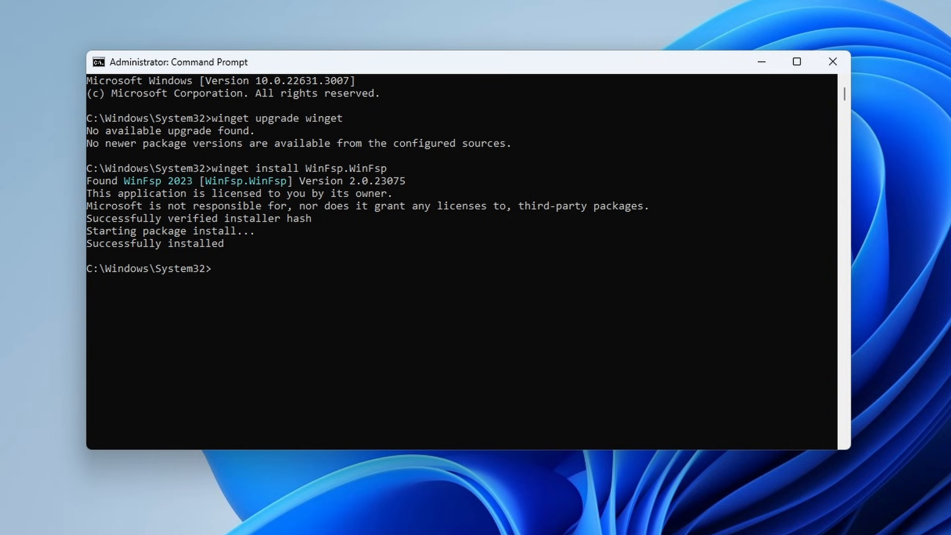
type("winget install SSHFS-Win.SSHFS-Win")
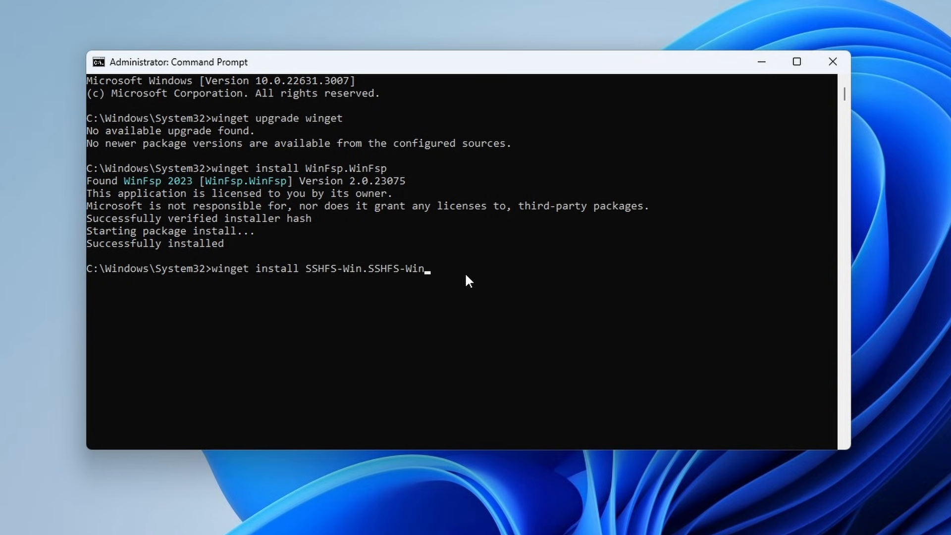
key("Return")
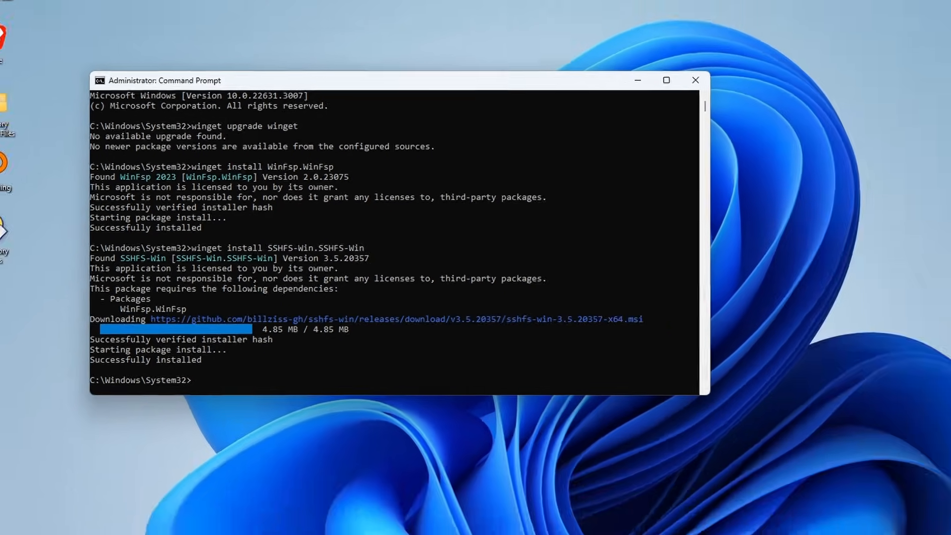
Close the Command Prompt and launch Microsoft Edge from the taskbar.
left_click(696, 80)
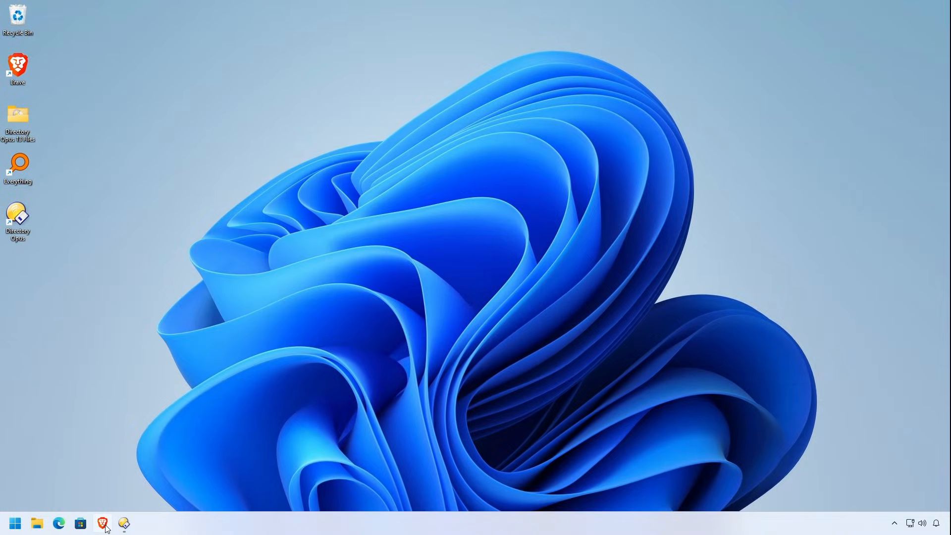
left_click(59, 523)
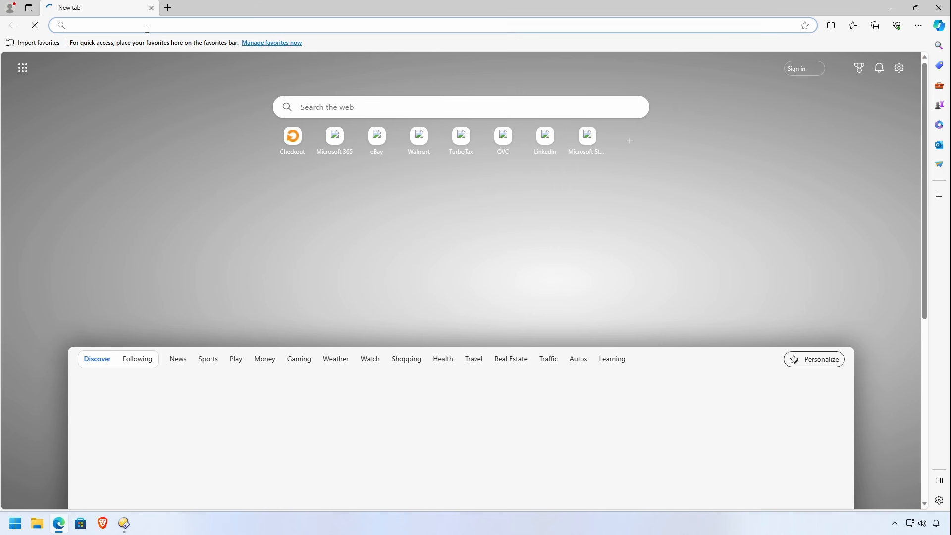
Download MountDeckTemplate.zip from monroeworld.com and show it in its Desktop folder.
type("https://monroeworld.com/steamdeck/MountDeckTemplate.zip")
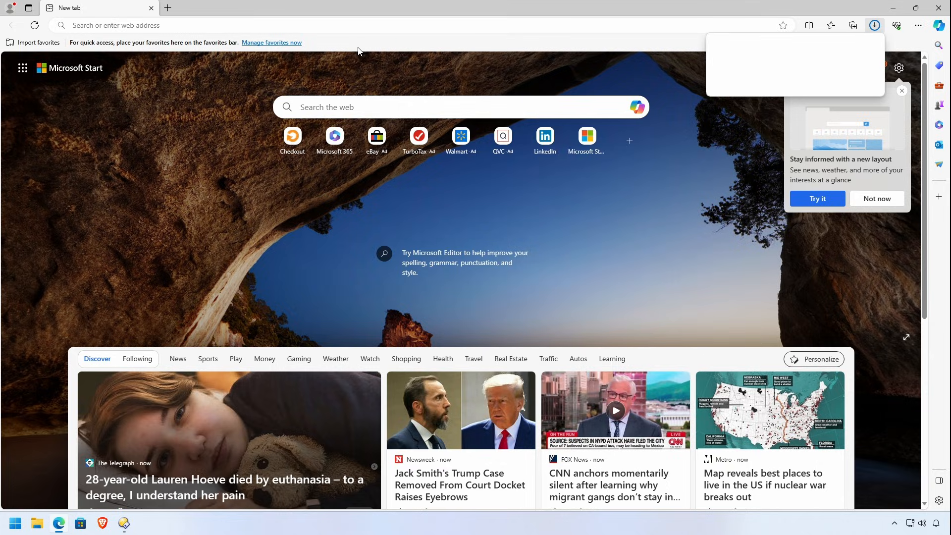
left_click(875, 25)
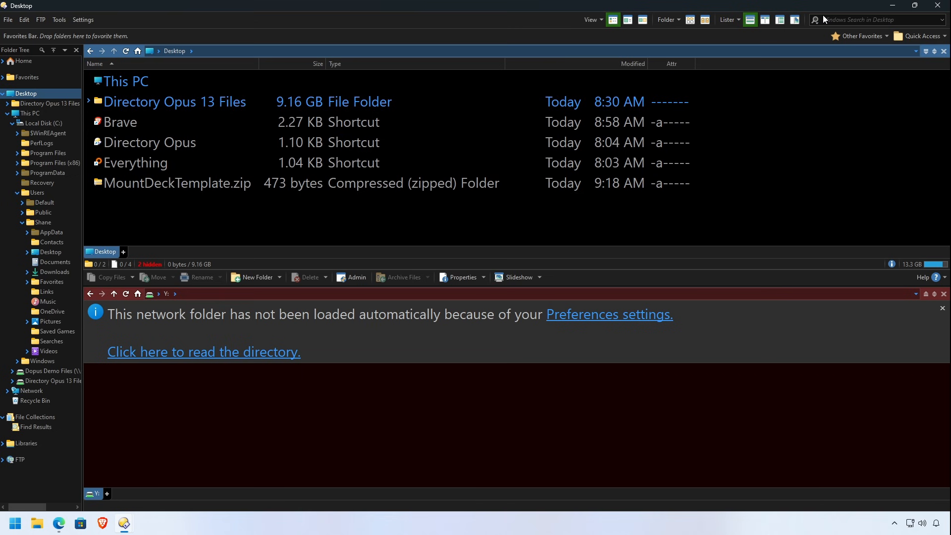
Extract MountDeckTemplate.zip onto the Desktop and close Directory Opus.
left_click(59, 523)
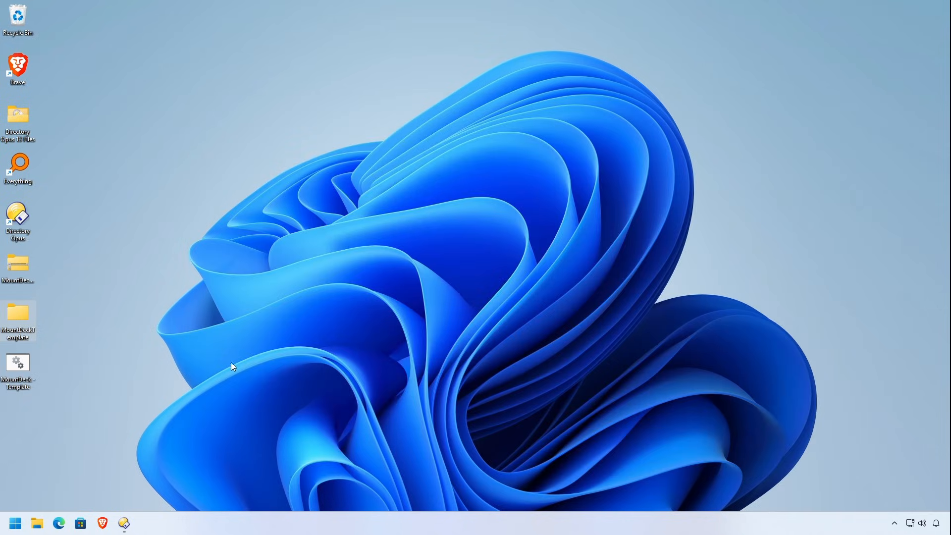
mouse_move(372, 254)
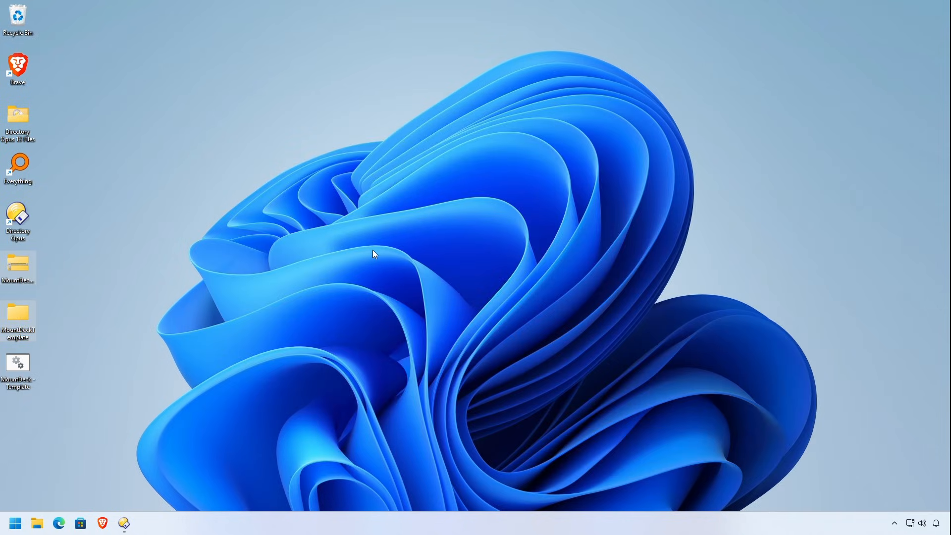
mouse_move(87, 278)
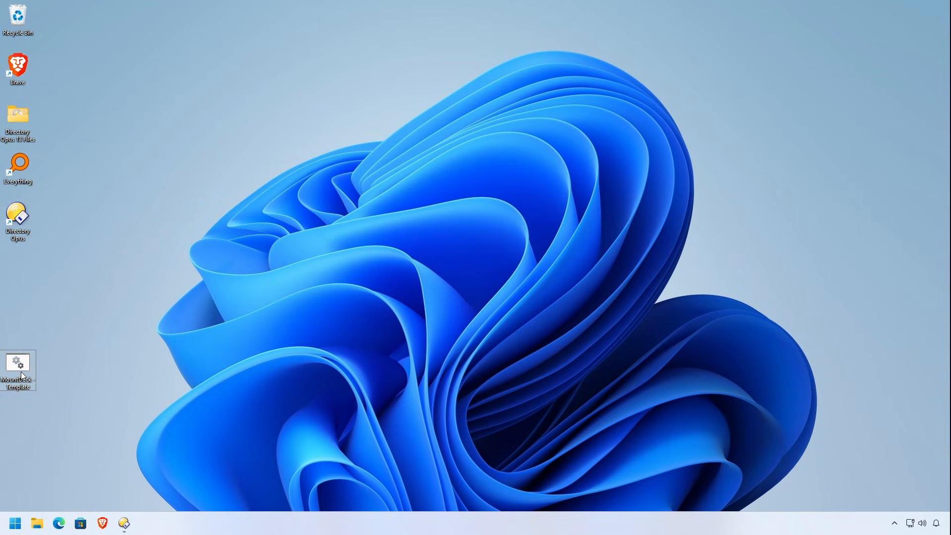
Bring up the context menu for the MountDeck - Template batch file on the desktop.
right_click(18, 215)
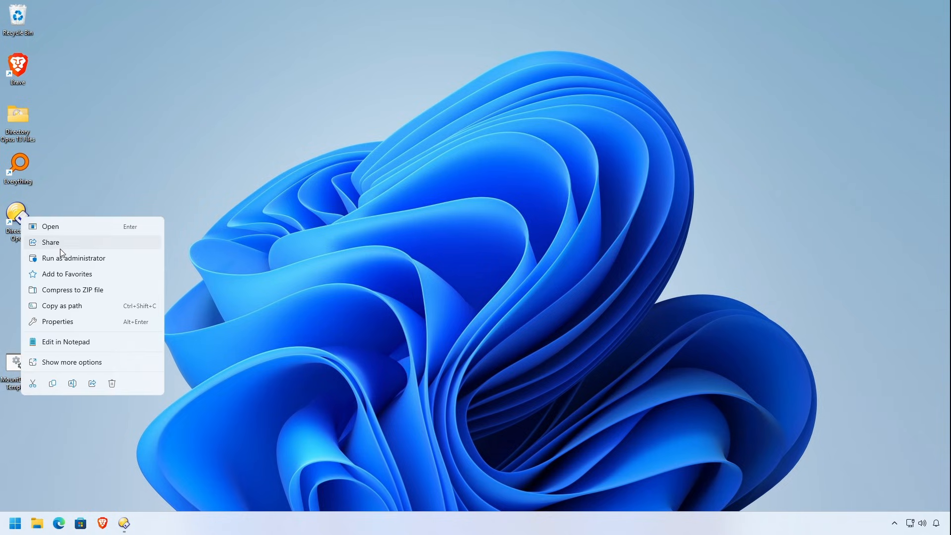
left_click(50, 226)
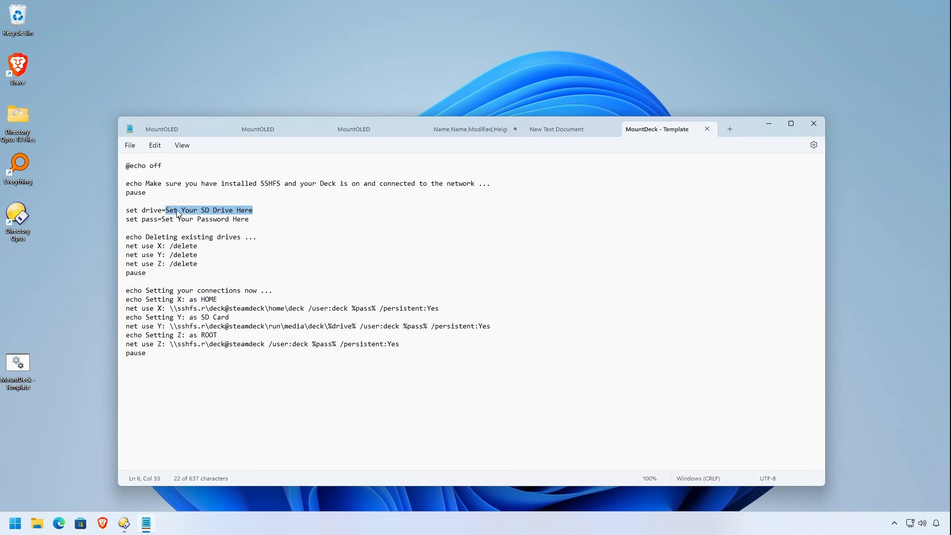
mouse_move(179, 213)
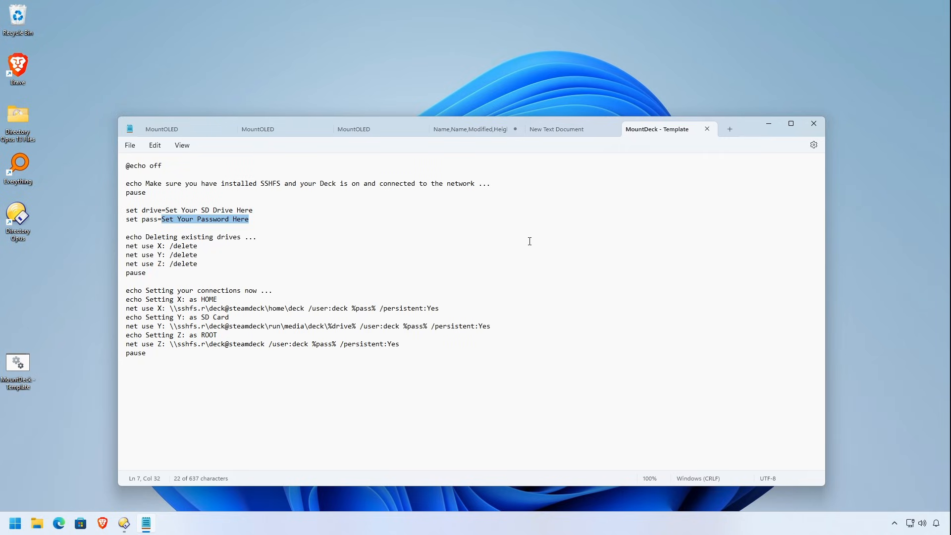
type("password")
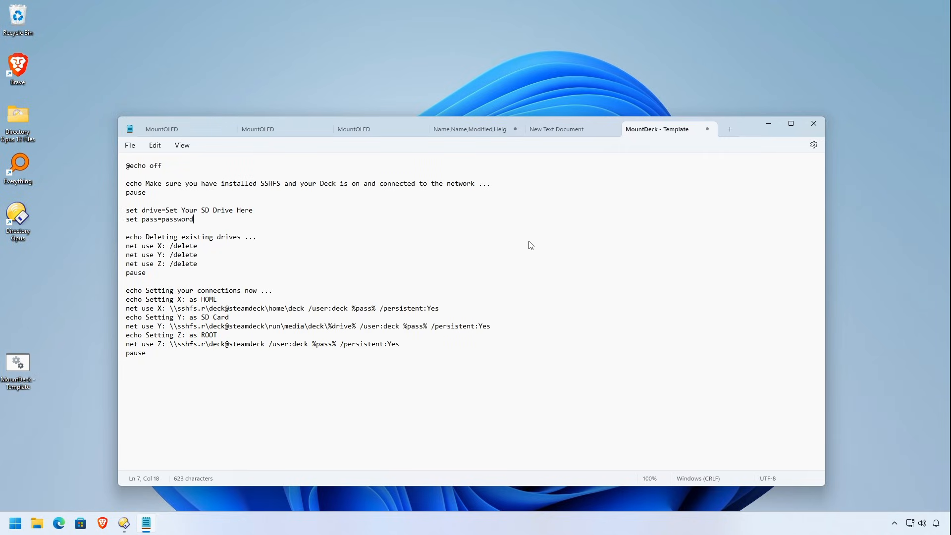
mouse_move(185, 236)
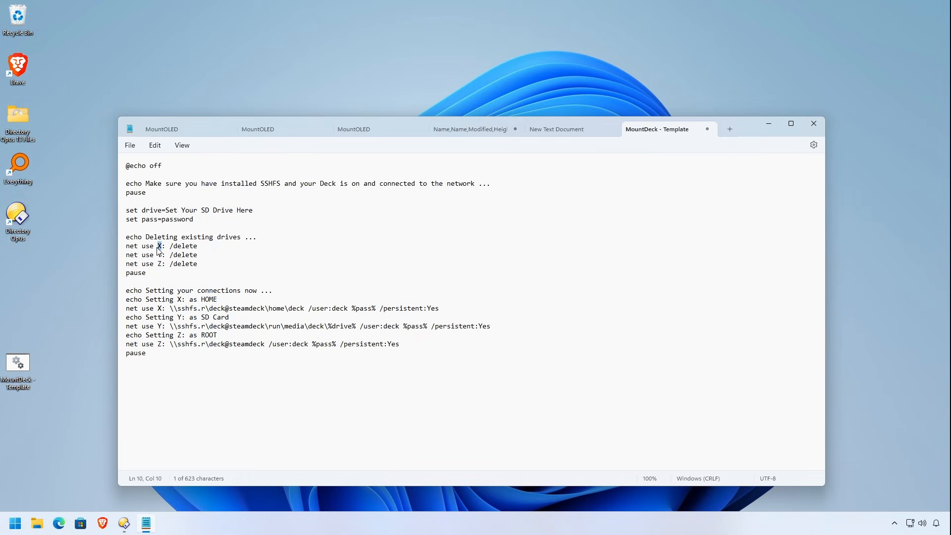
Look over the drive deletion and Y drive net use lines, returning to the password line.
left_click(162, 255)
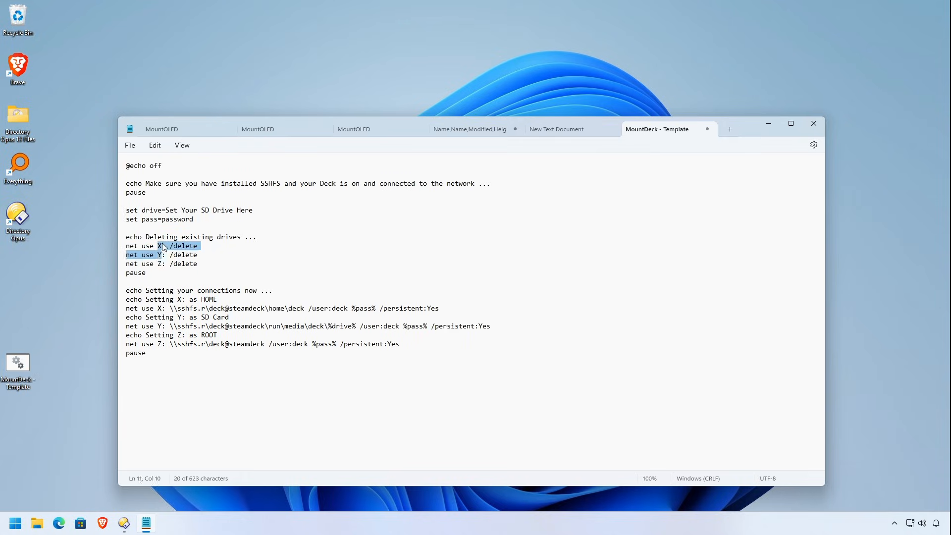
left_click(158, 311)
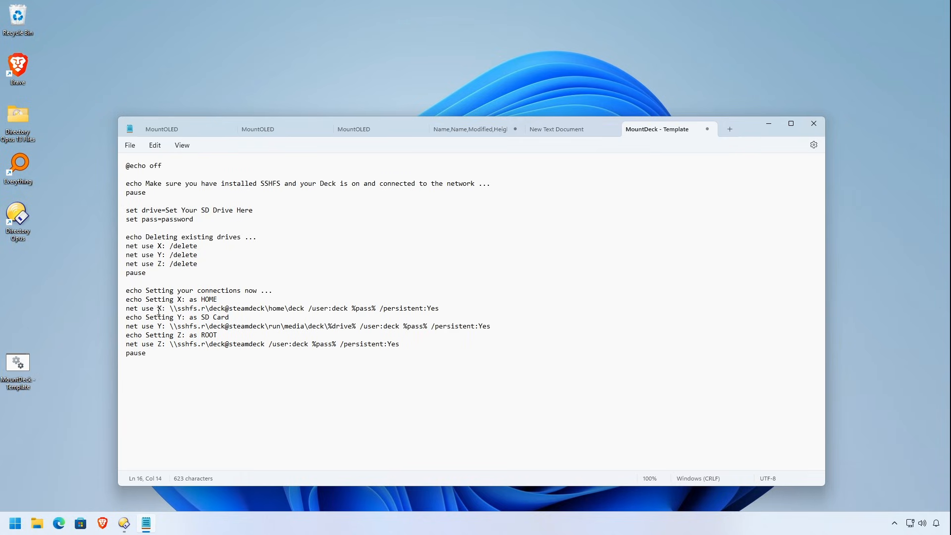
left_click(156, 326)
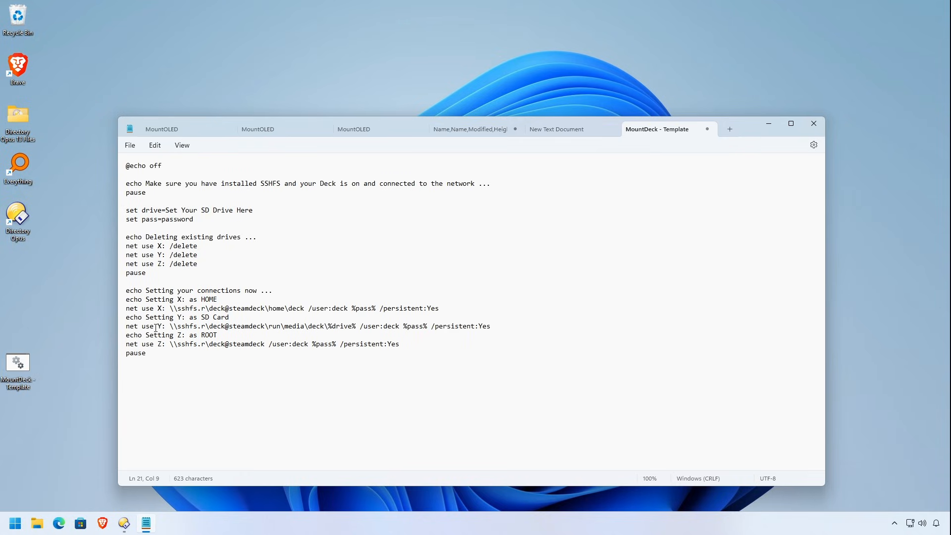
mouse_move(142, 396)
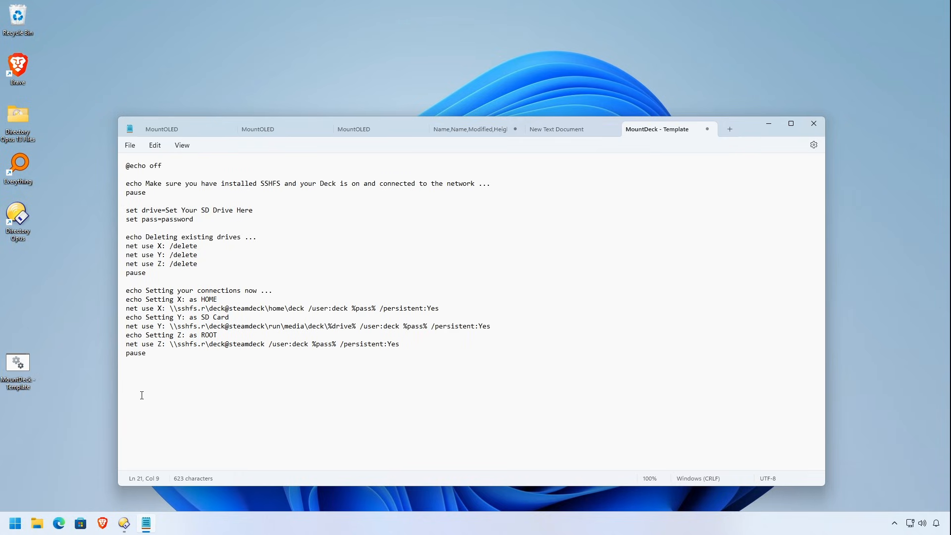
left_click(218, 219)
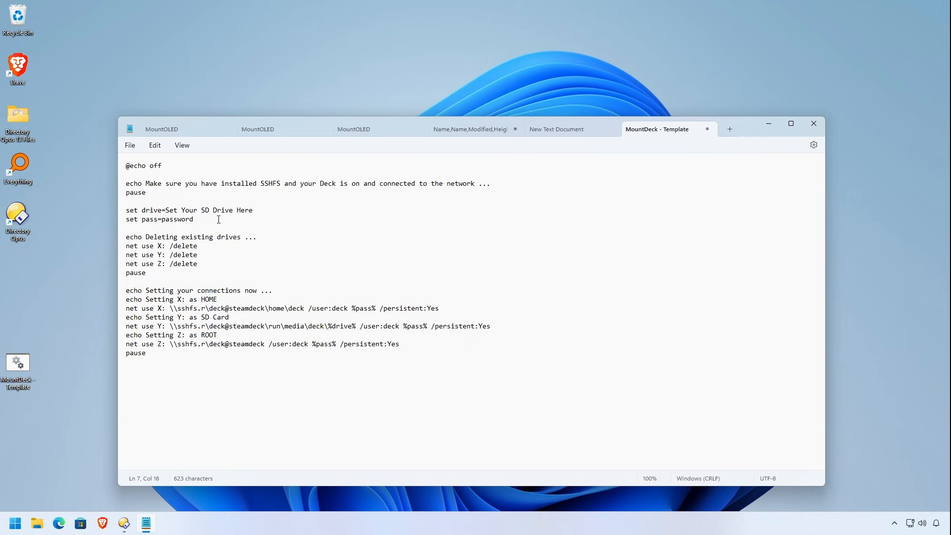
mouse_move(245, 220)
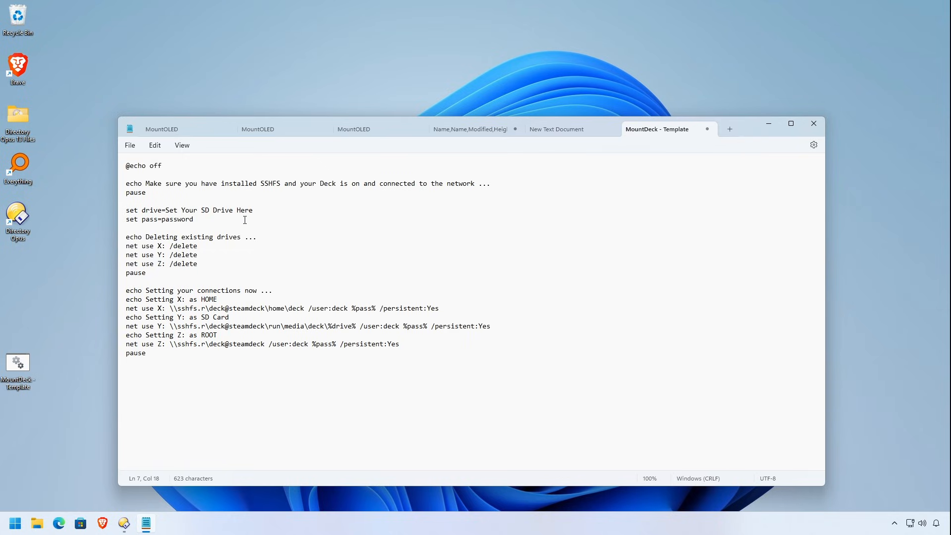
mouse_move(314, 204)
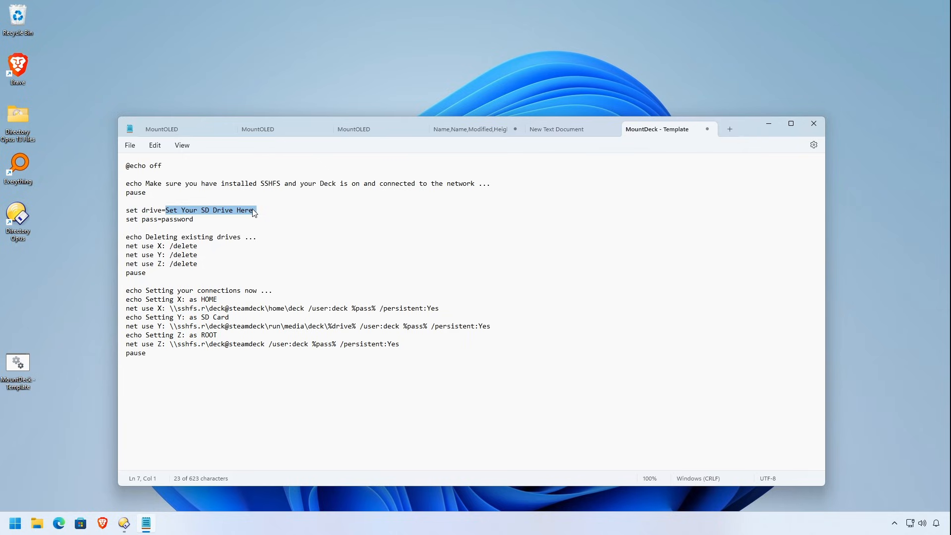
left_click(254, 210)
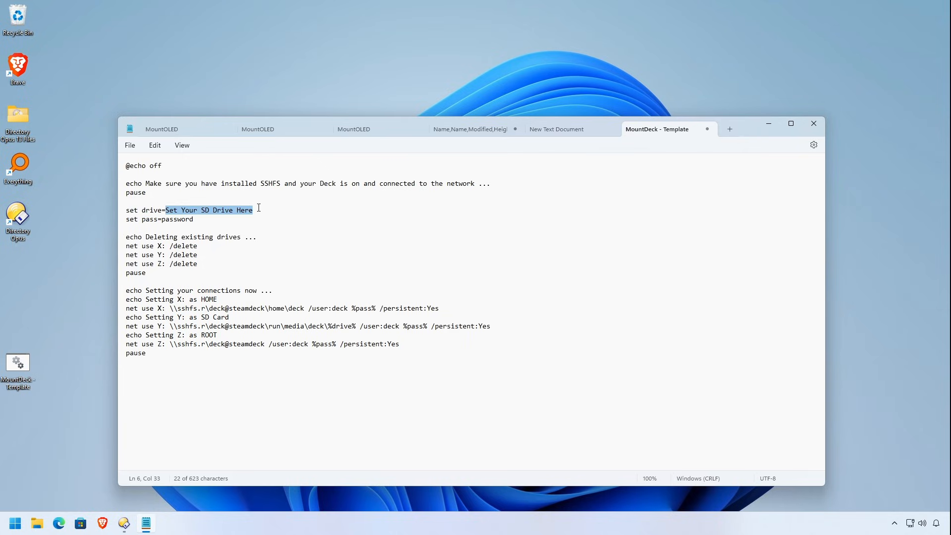
left_click(173, 210)
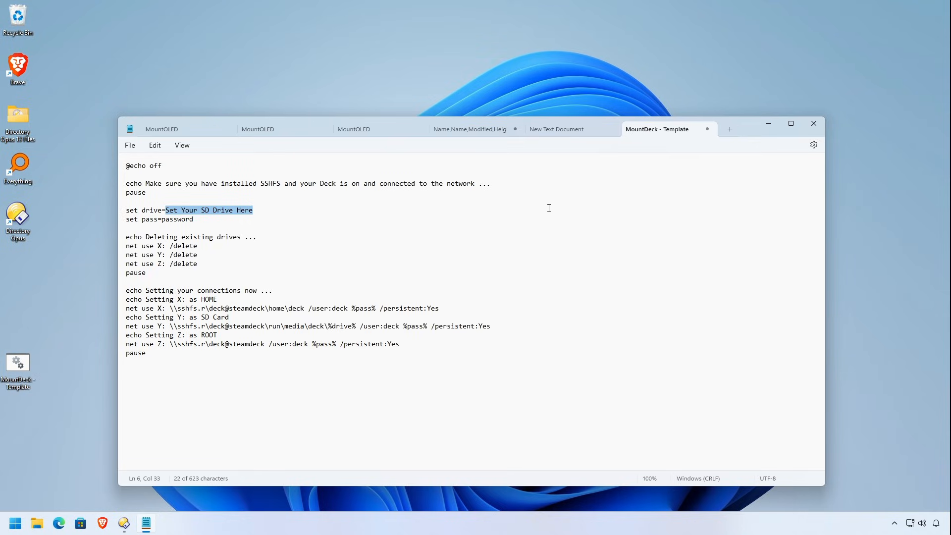
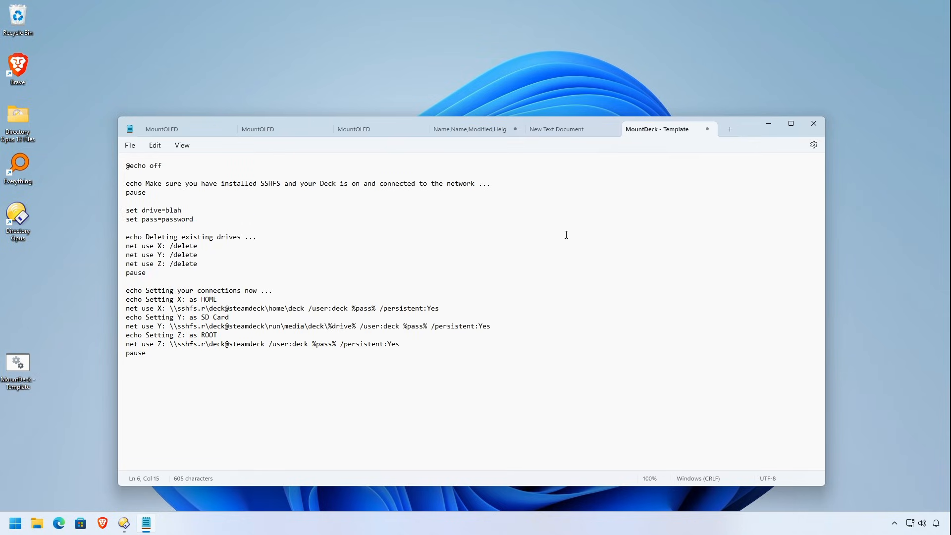
mouse_move(178, 220)
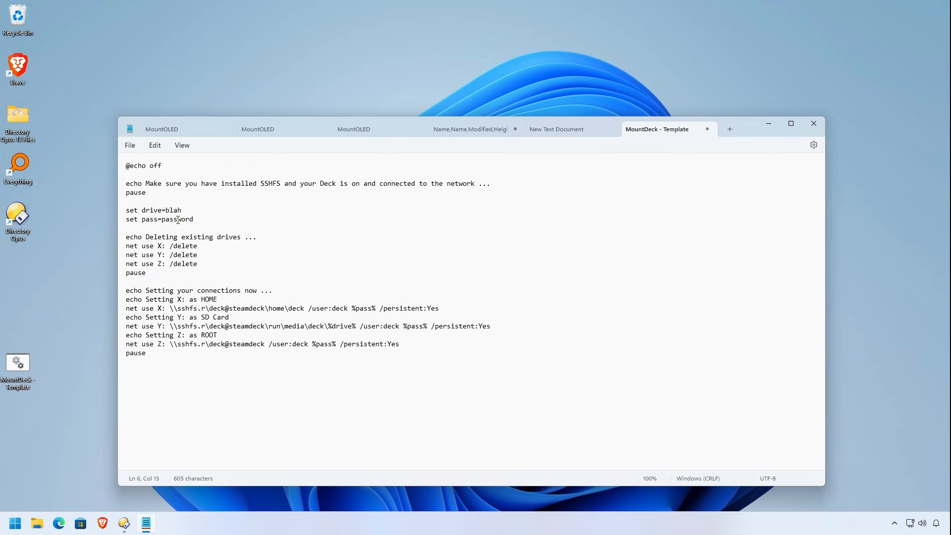
mouse_move(209, 312)
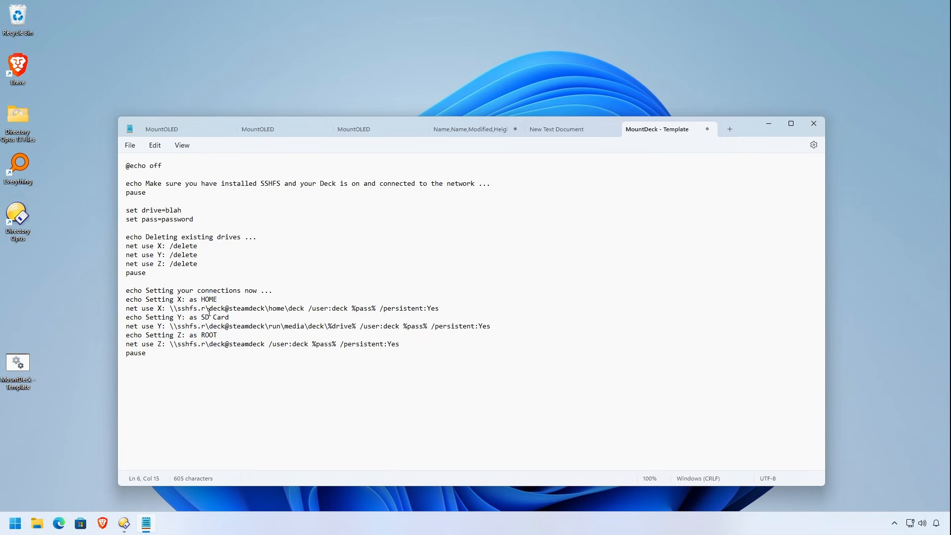
left_click(463, 308)
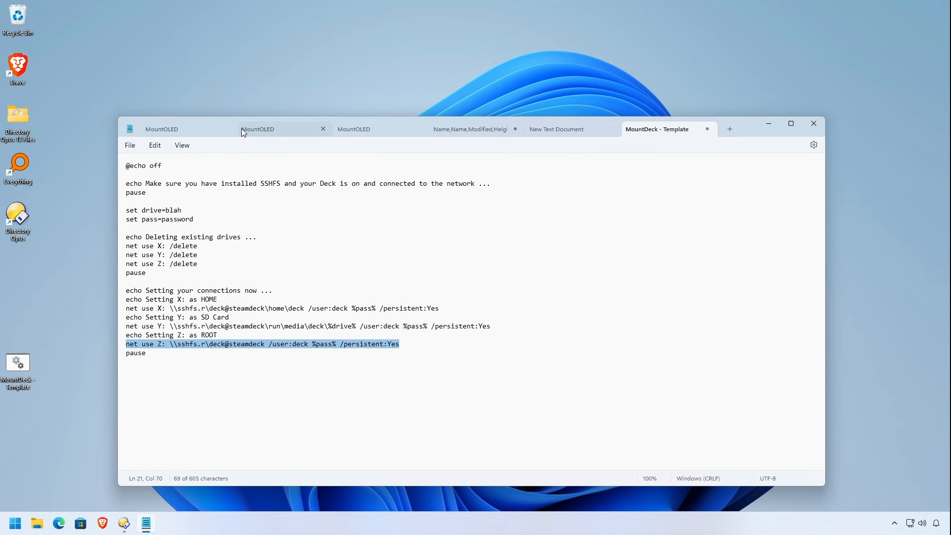
mouse_move(754, 135)
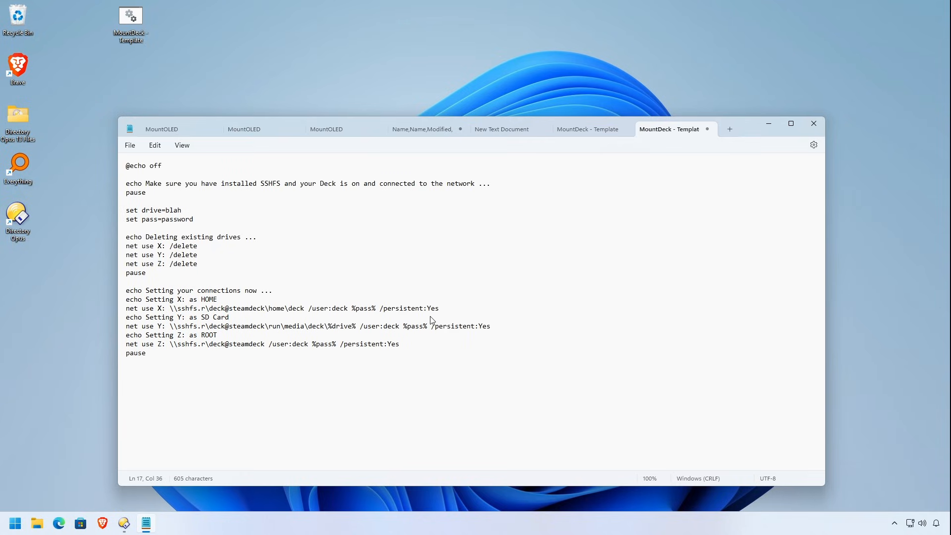
Change the X:, Y: and Z: net use lines to host steamdecklcd and close the script.
type("lcd")
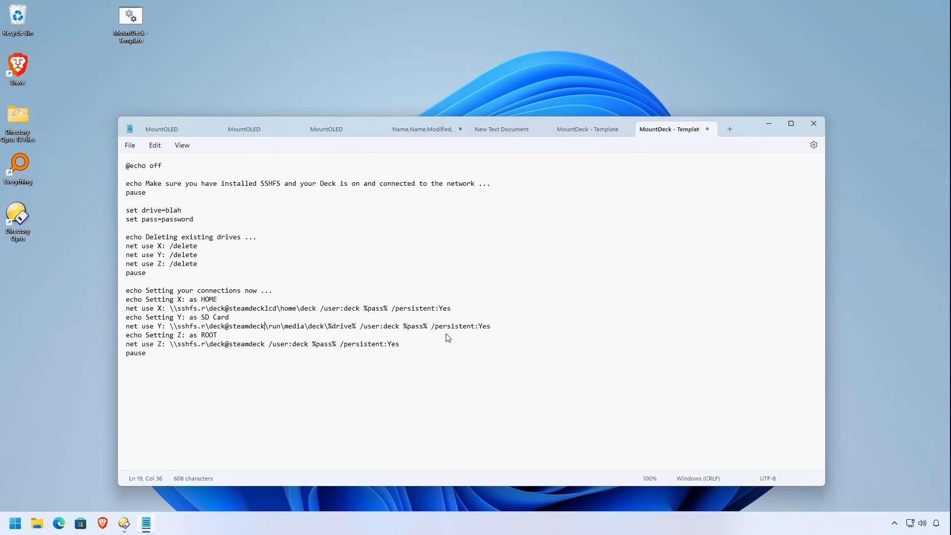
type("lcd")
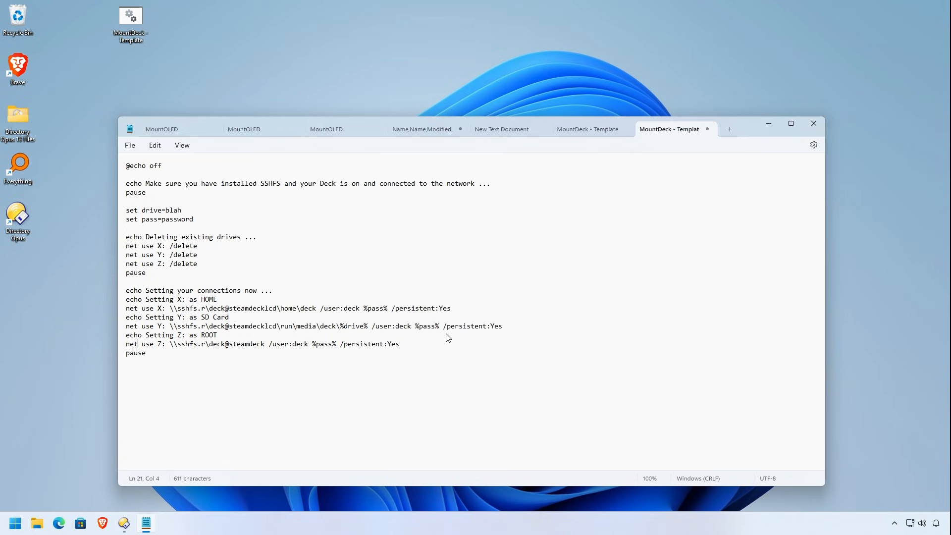
left_click(266, 344)
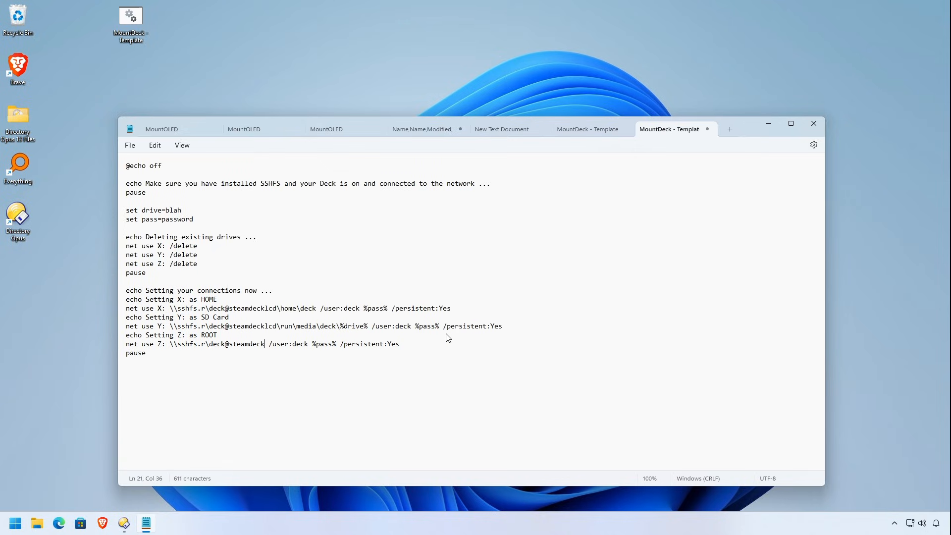
type("lcd")
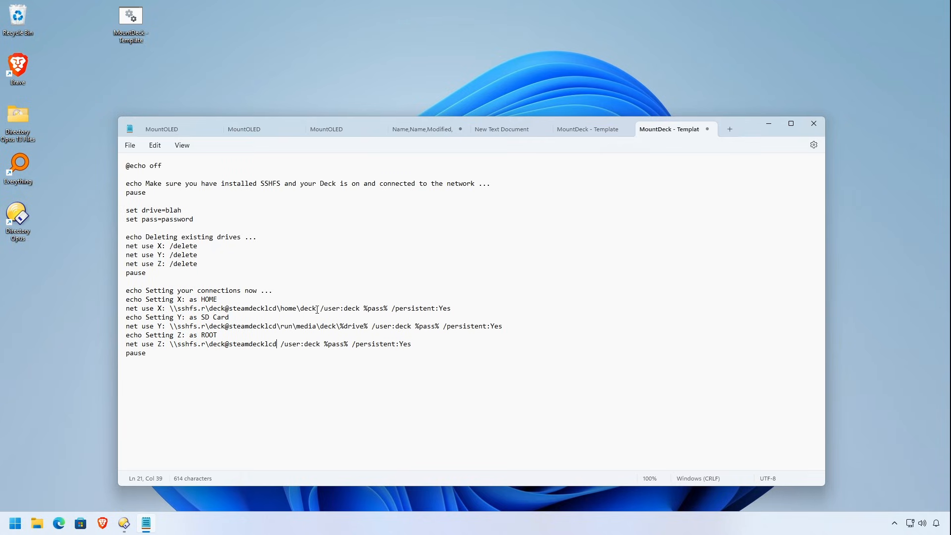
double_click(350, 308)
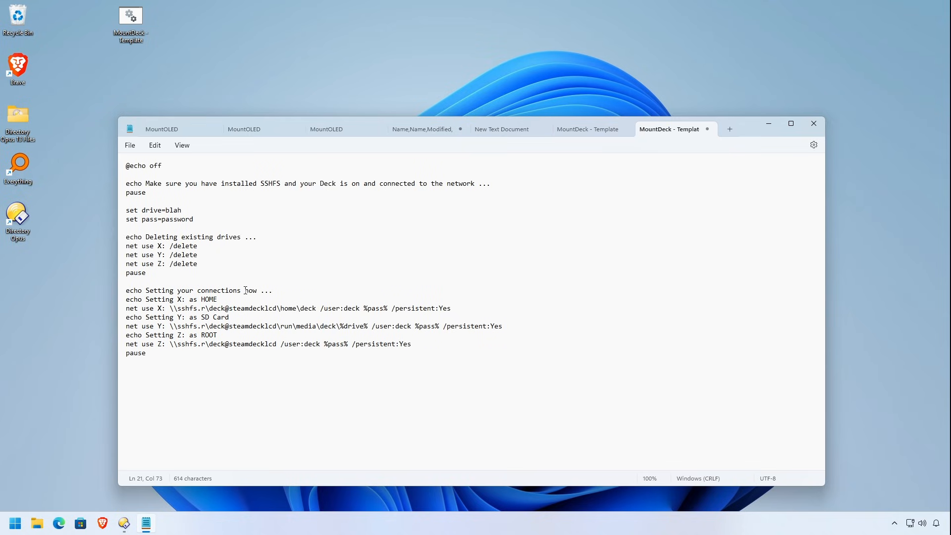
mouse_move(176, 220)
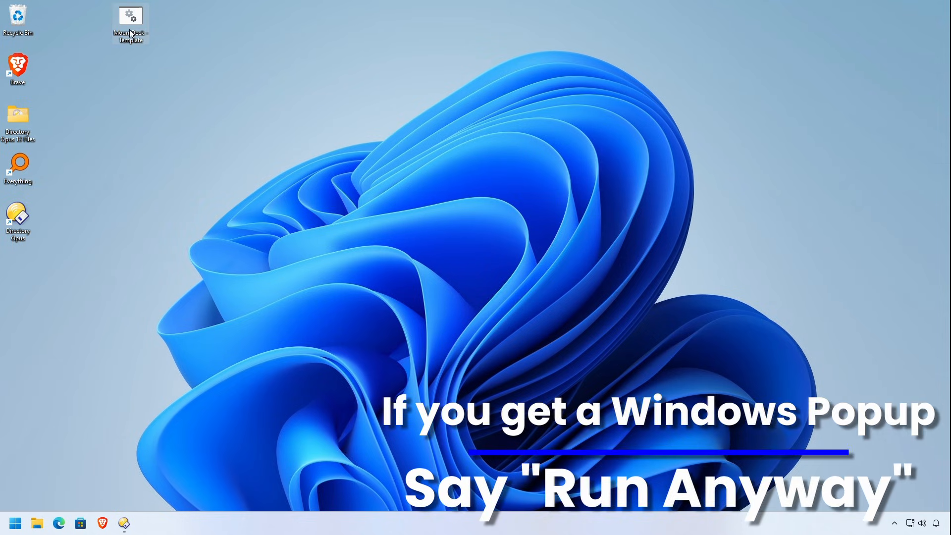
Run MountDeck - Template from the desktop, mapping X: and Z: while Y: fails with error 67.
double_click(131, 15)
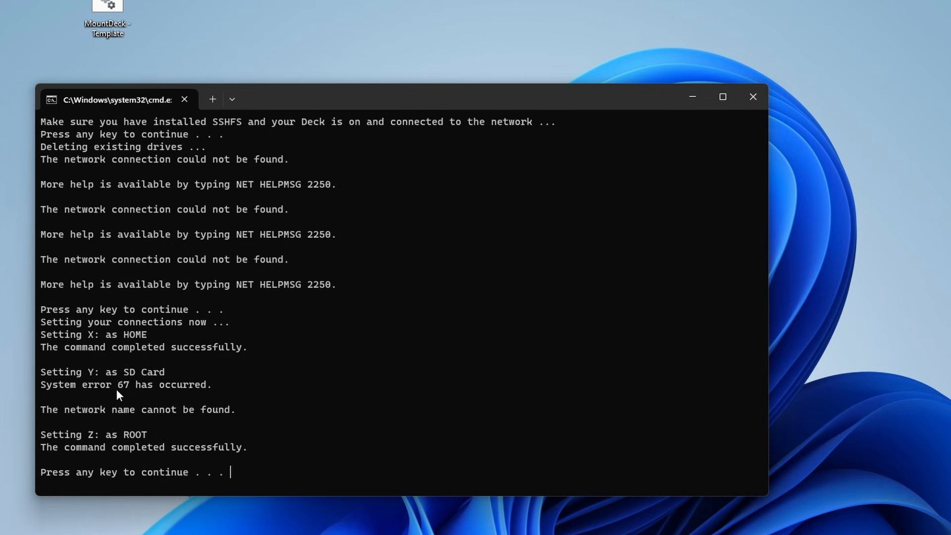
mouse_move(119, 320)
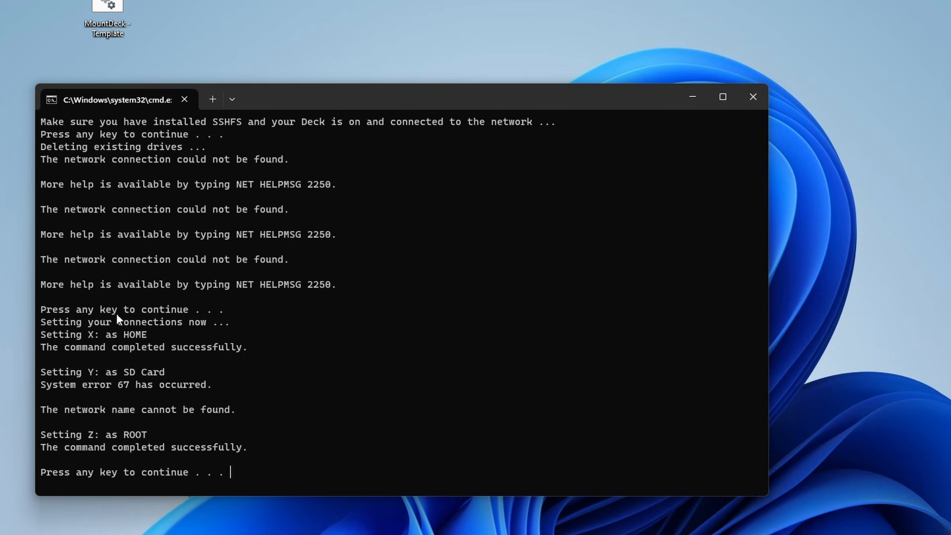
mouse_move(172, 384)
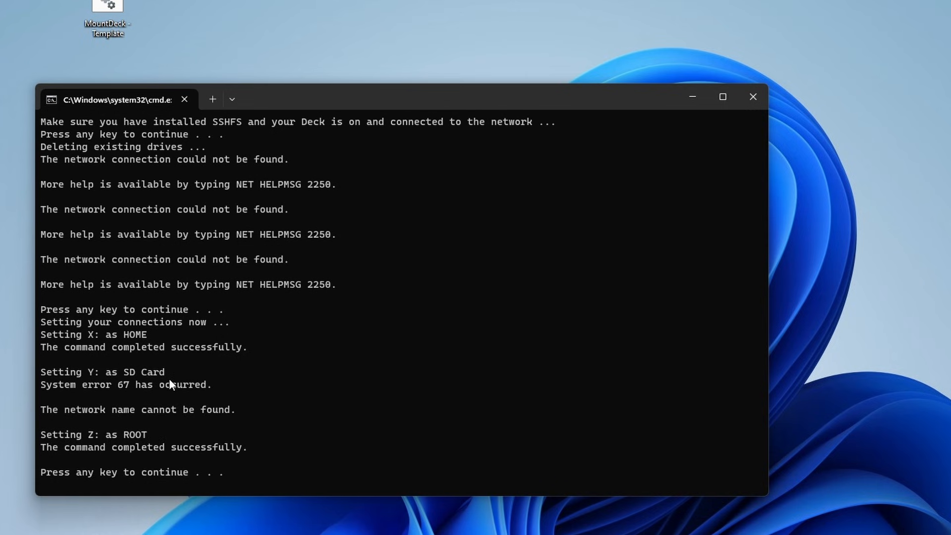
mouse_move(153, 415)
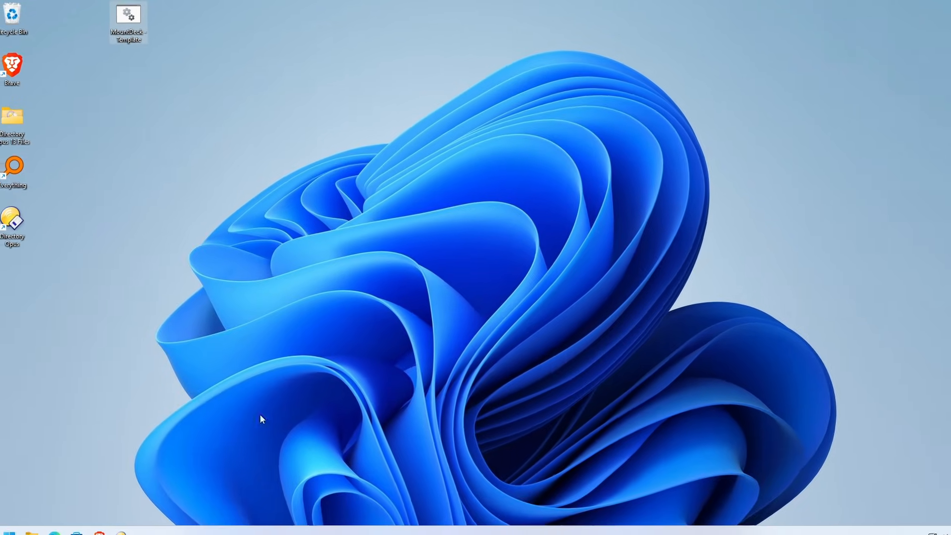
Browse the mounted X: home drive and then the Z: root drive in a maximized File Explorer.
left_click(36, 523)
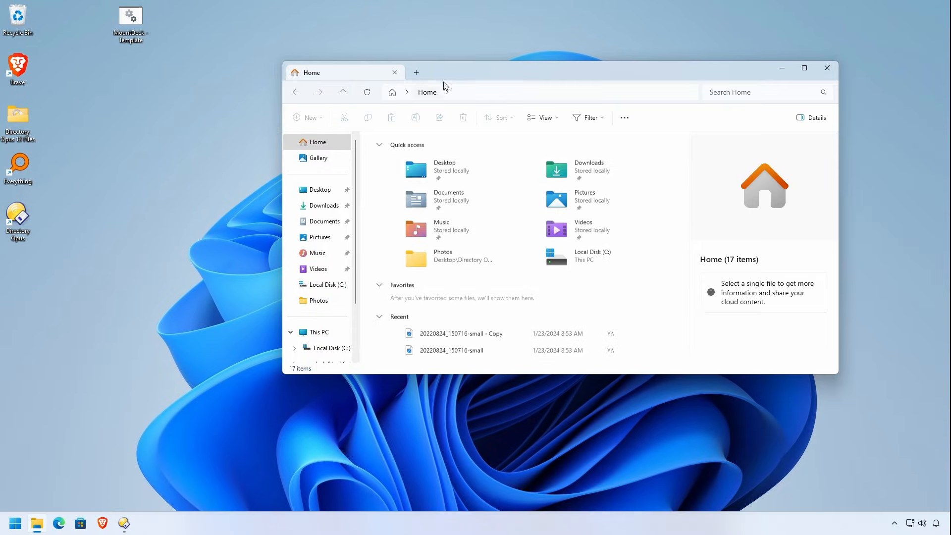
left_click(804, 68)
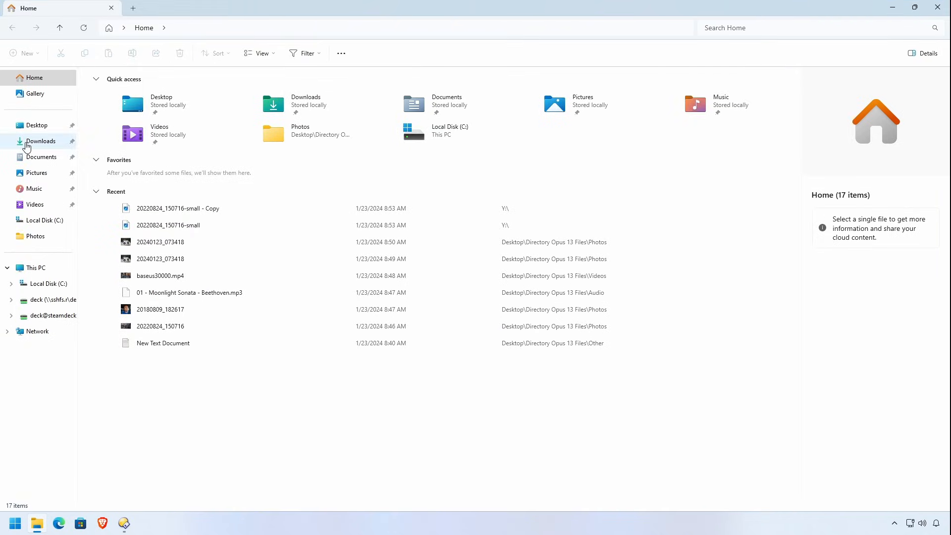
mouse_move(78, 189)
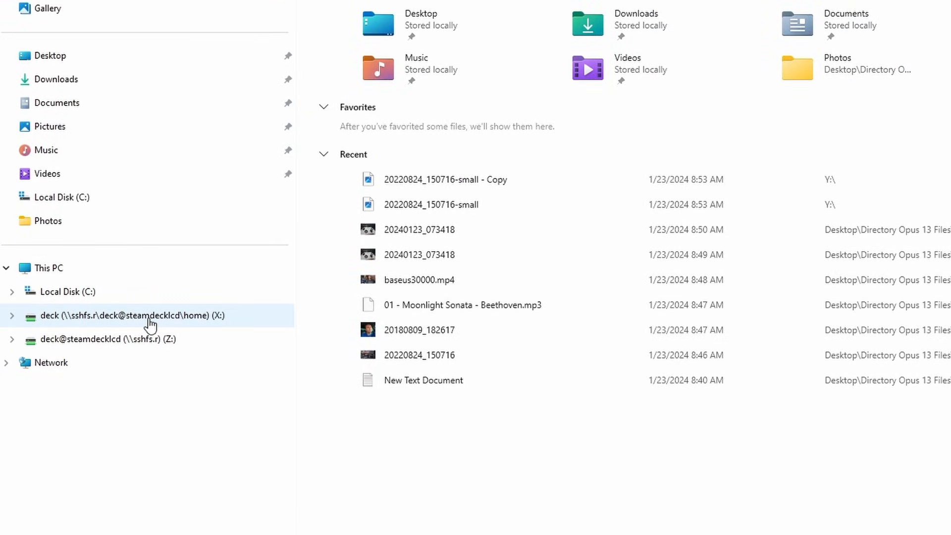
left_click(115, 315)
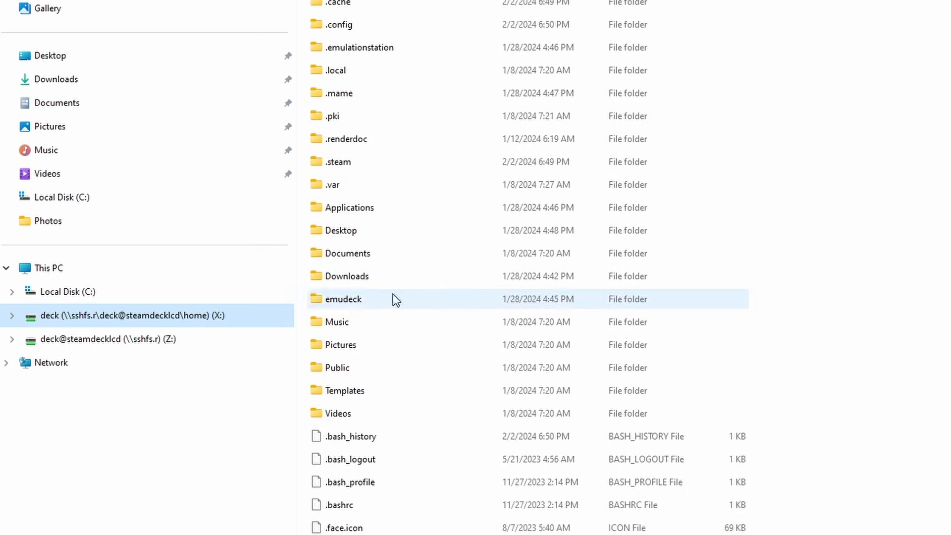
left_click(104, 339)
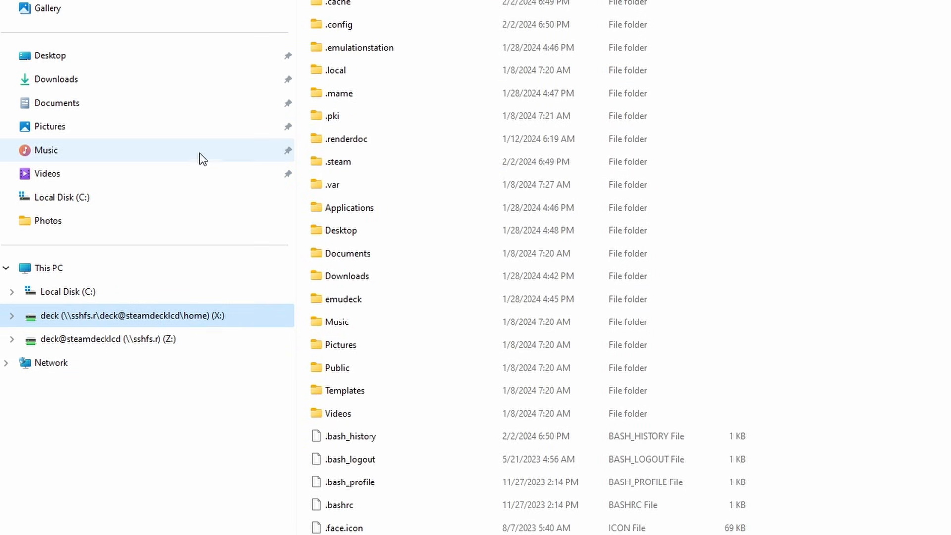
left_click(121, 339)
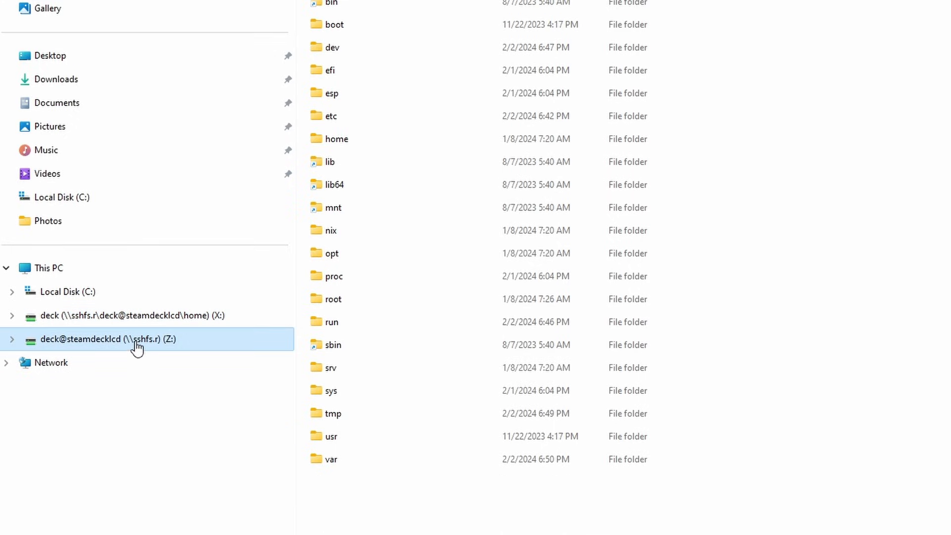
Navigate Z: to run\media\deck and copy the SD card's ID-named folder name.
scroll("up", 3)
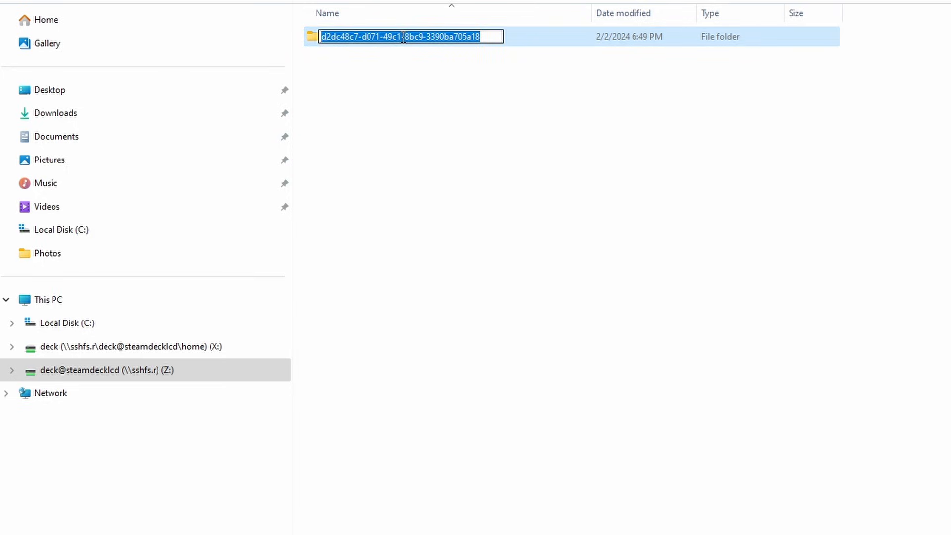
left_click(484, 37)
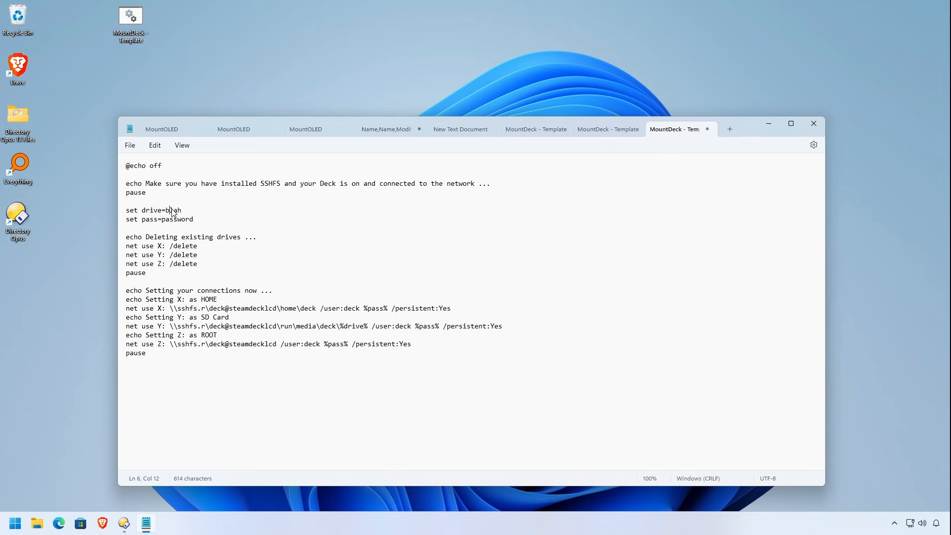
Set drive=d2dc48c7-d071-49c1-8bc9-3390ba705a18 in the script, close it and rerun MountDeck.
type("d2dc48c7-d071-49c1-8bc9-3390ba705a18")
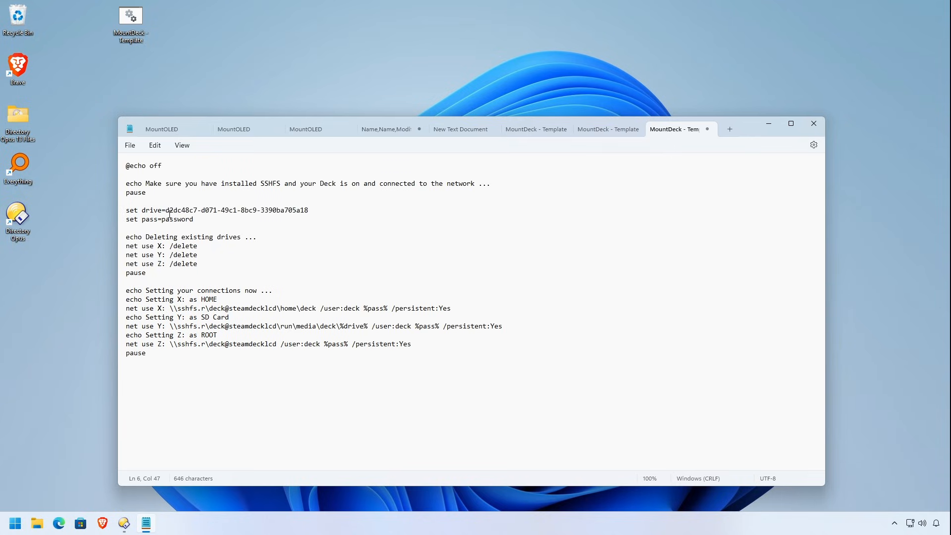
mouse_move(127, 210)
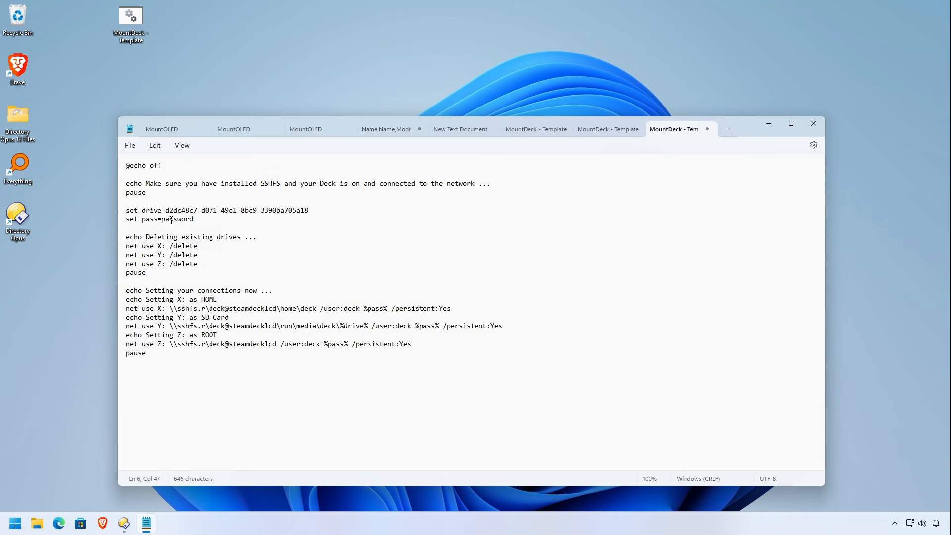
left_click(813, 123)
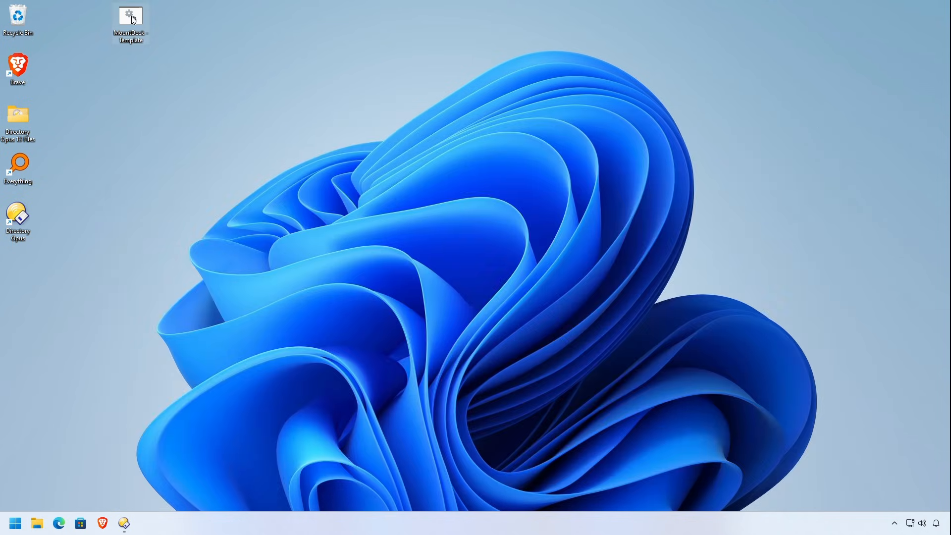
double_click(129, 18)
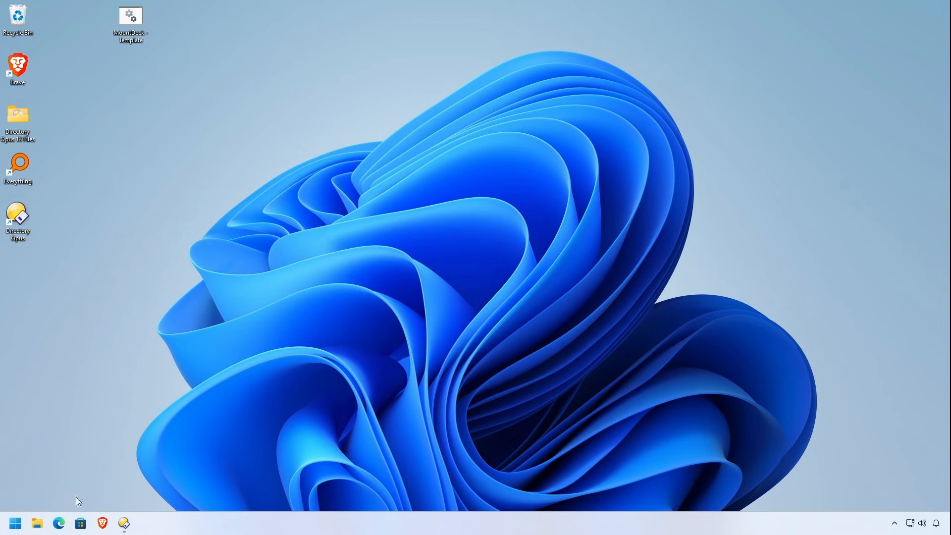
Check the Y: SD card drive and the Z: root drive in File Explorer.
left_click(37, 523)
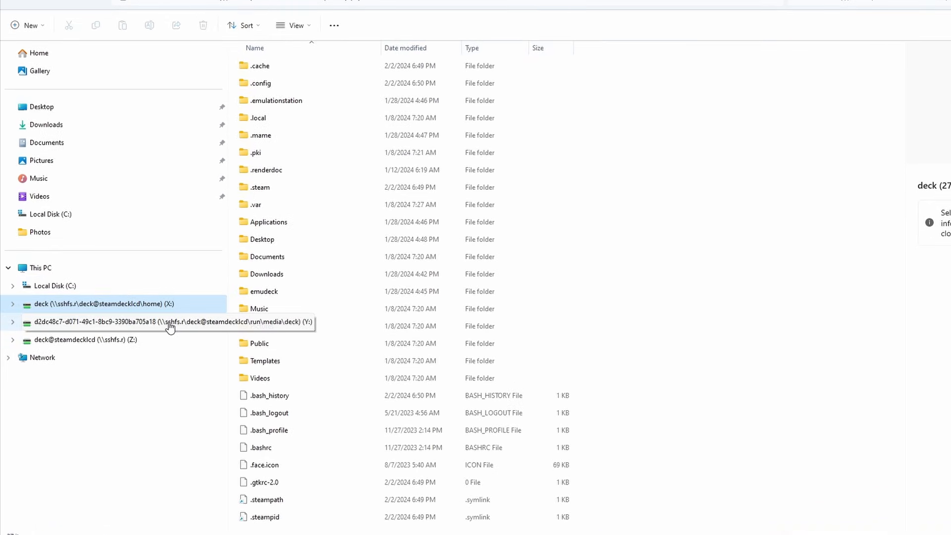
left_click(170, 321)
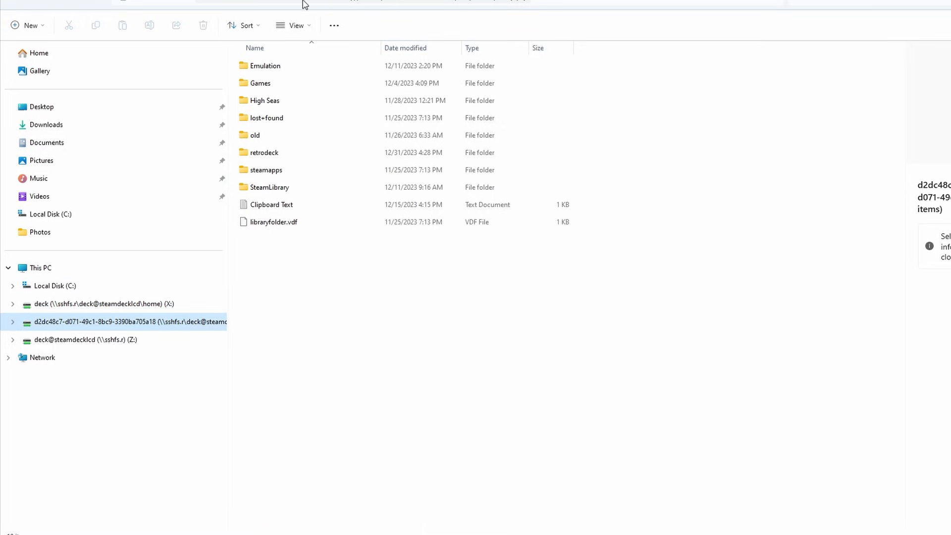
left_click(86, 340)
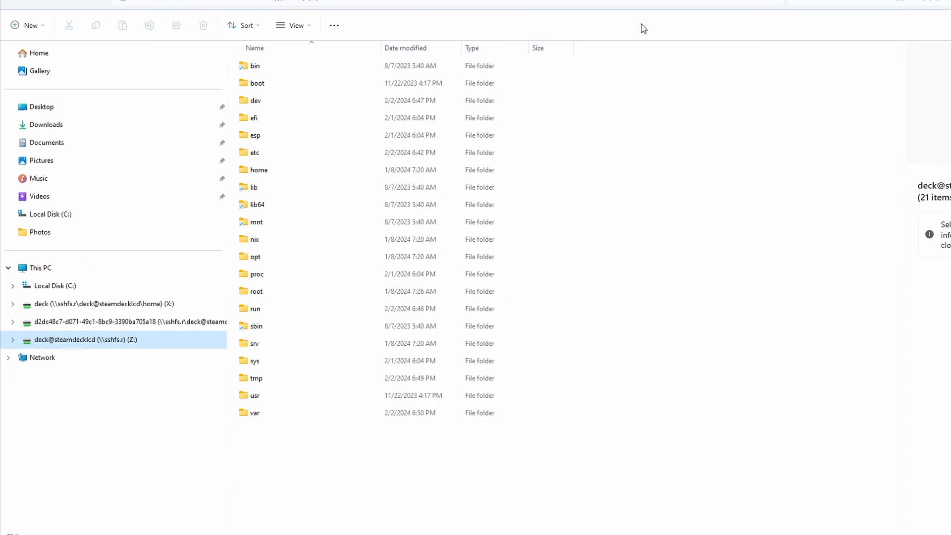
mouse_move(637, 56)
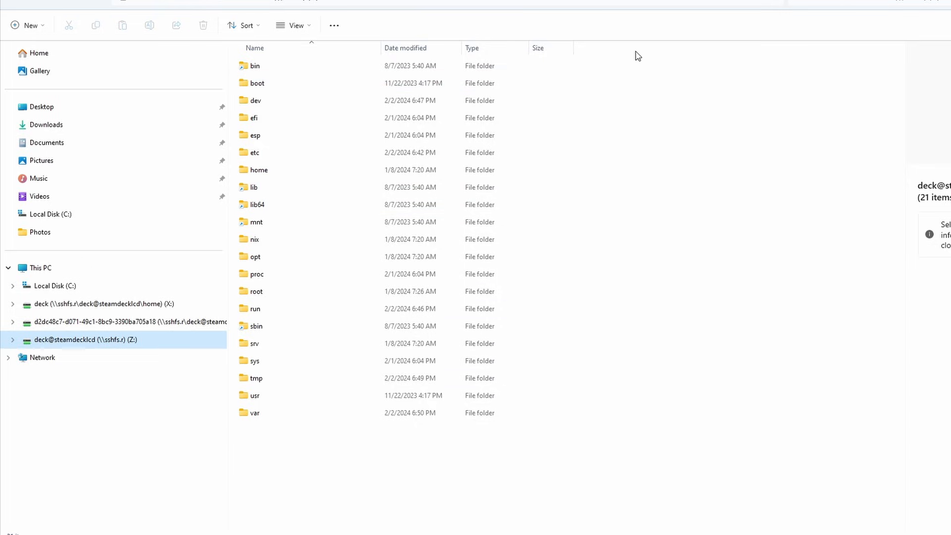
mouse_move(732, 138)
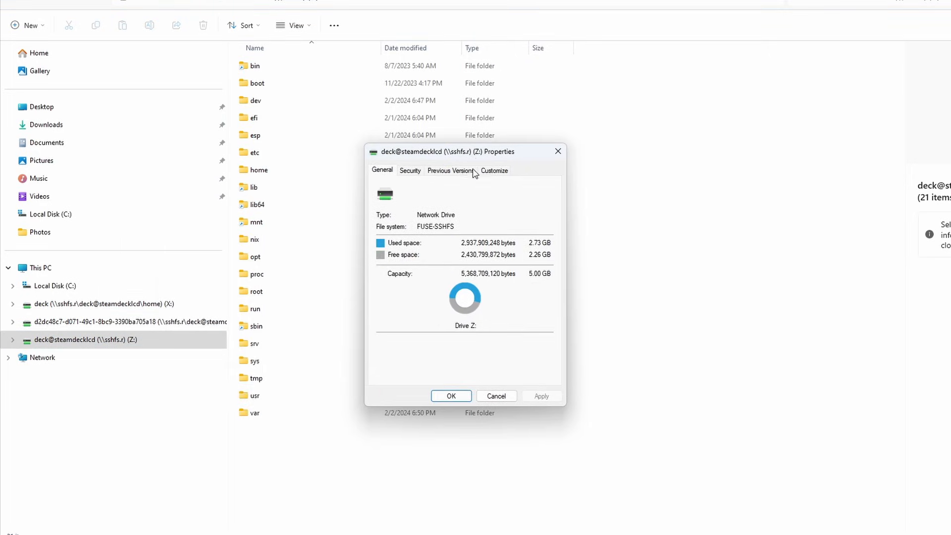
mouse_move(380, 277)
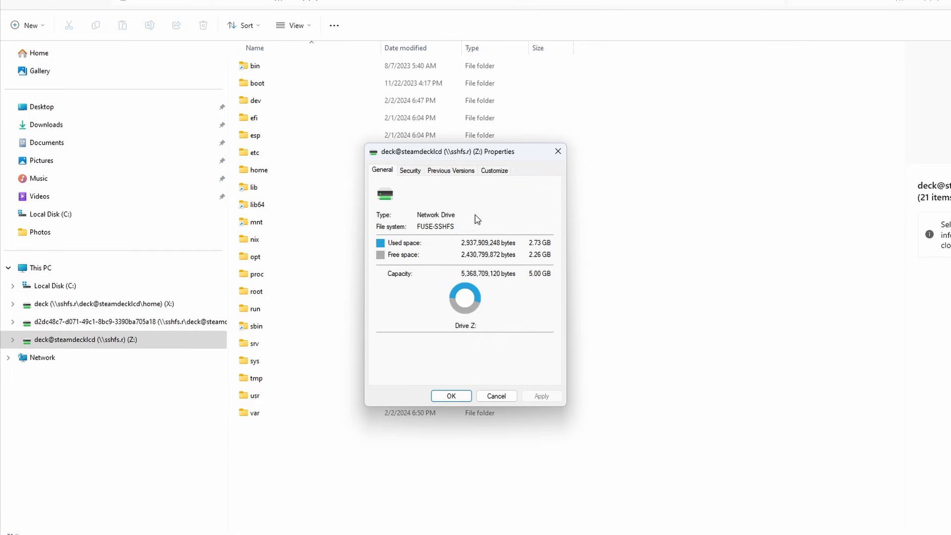
mouse_move(428, 254)
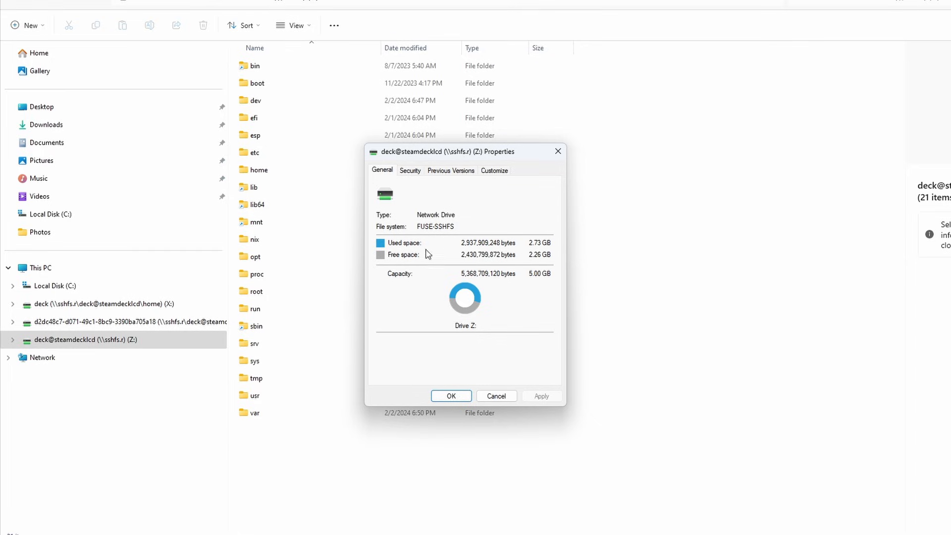
mouse_move(440, 237)
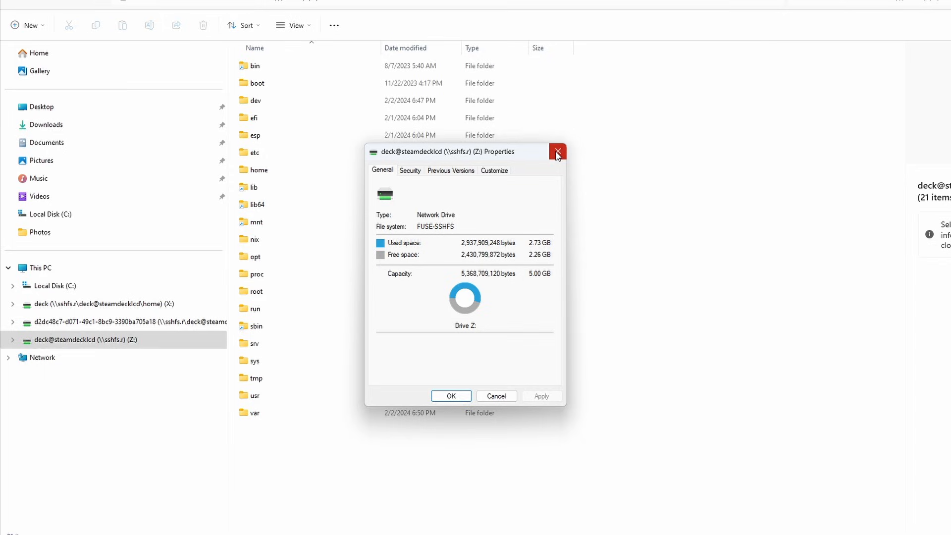
mouse_move(556, 152)
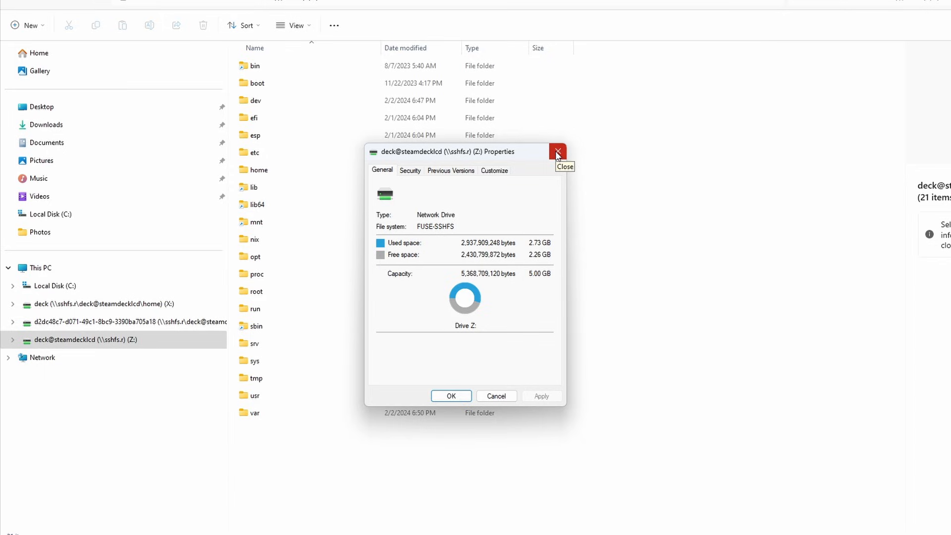
Dismiss the Z: Properties dialog and view the Y: and X: drive folders.
left_click(556, 151)
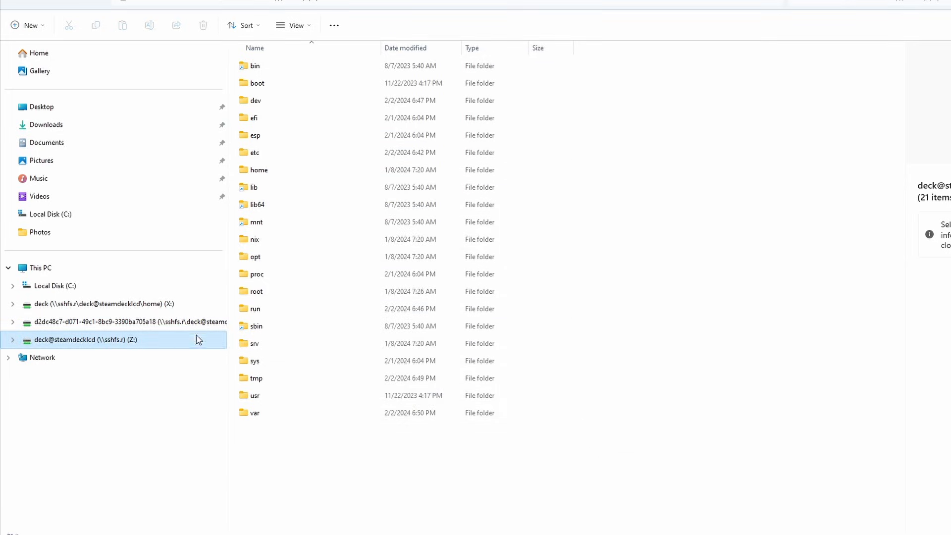
left_click(109, 322)
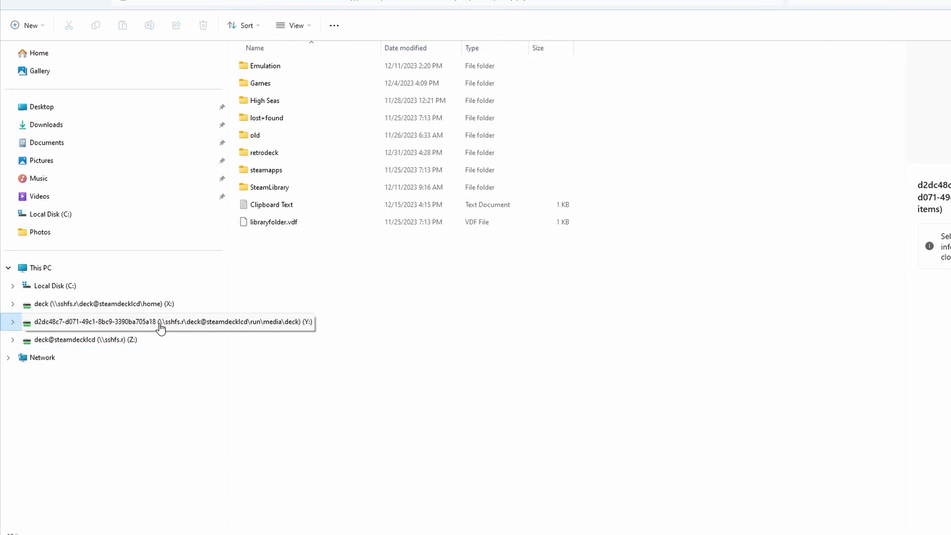
left_click(100, 303)
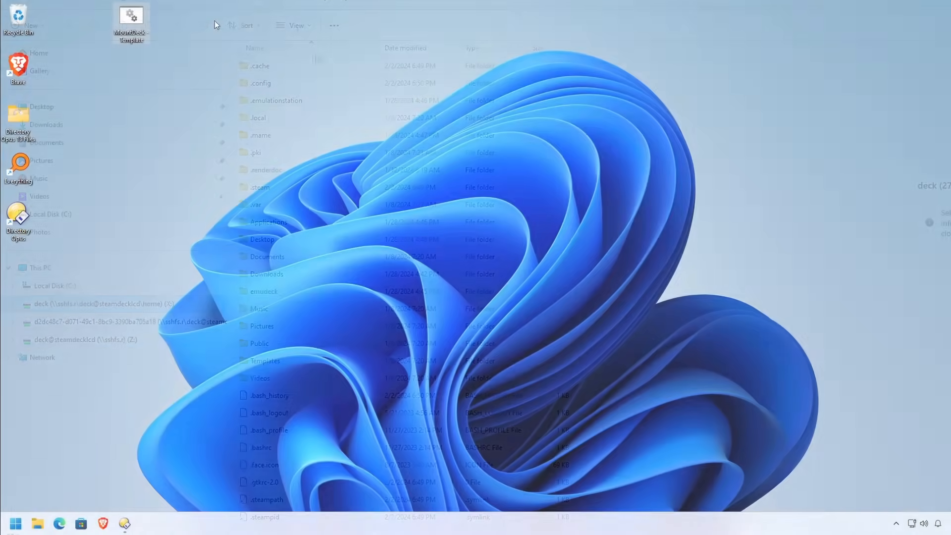
Create desktop script Unmount Deck with net use X:, Y:, Z: /delete lines and pause, then close it.
right_click(131, 23)
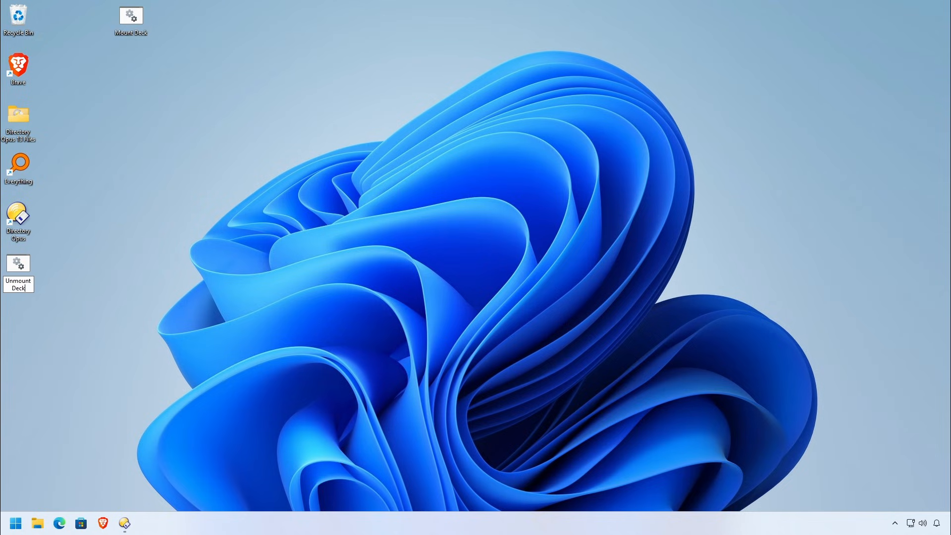
right_click(18, 267)
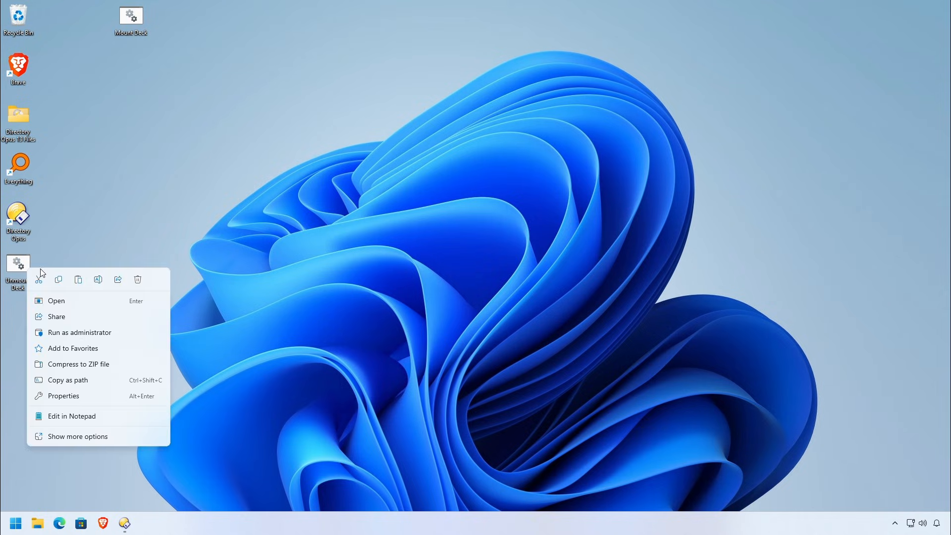
mouse_move(100, 352)
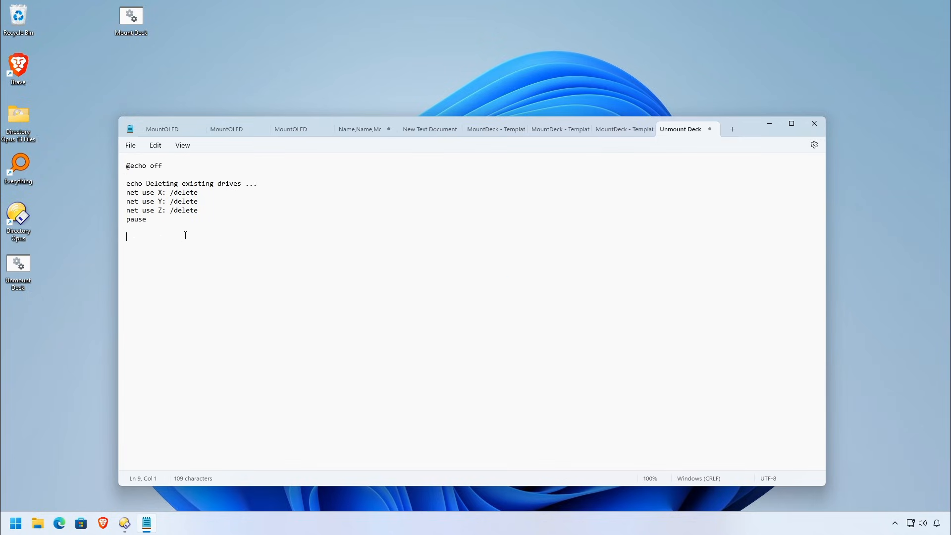
left_click(814, 124)
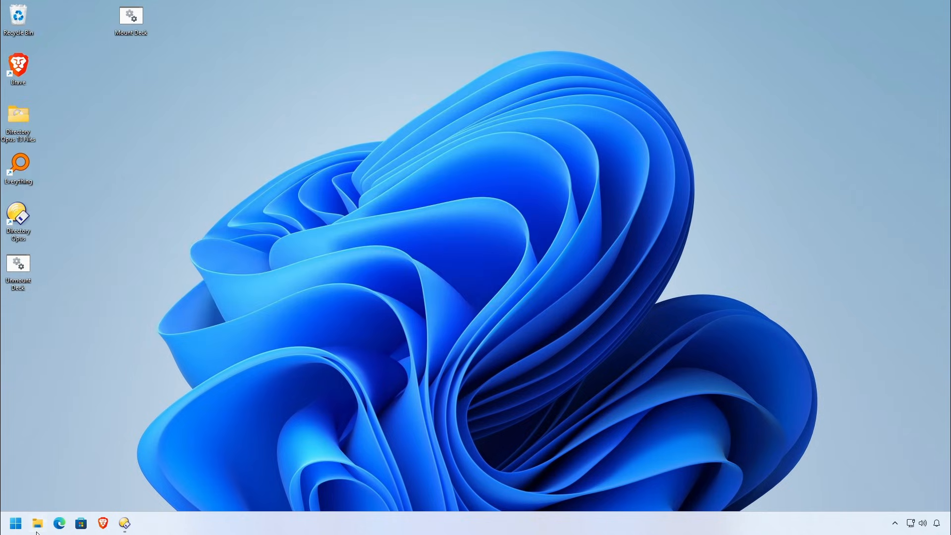
left_click(36, 523)
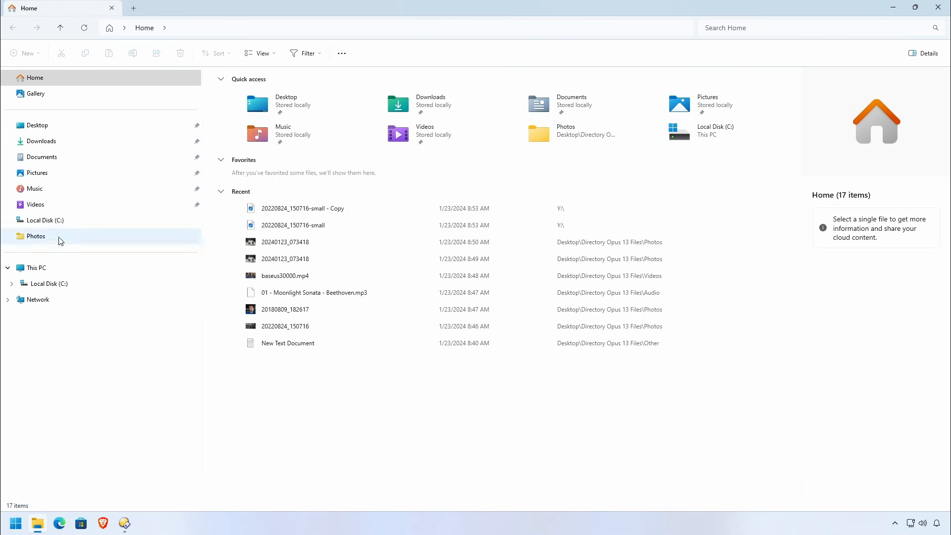
mouse_move(938, 7)
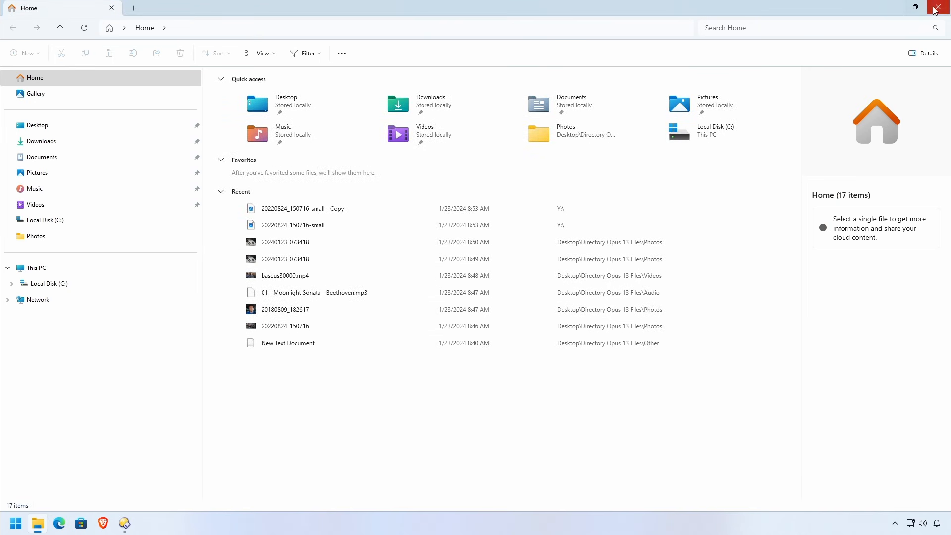
left_click(939, 8)
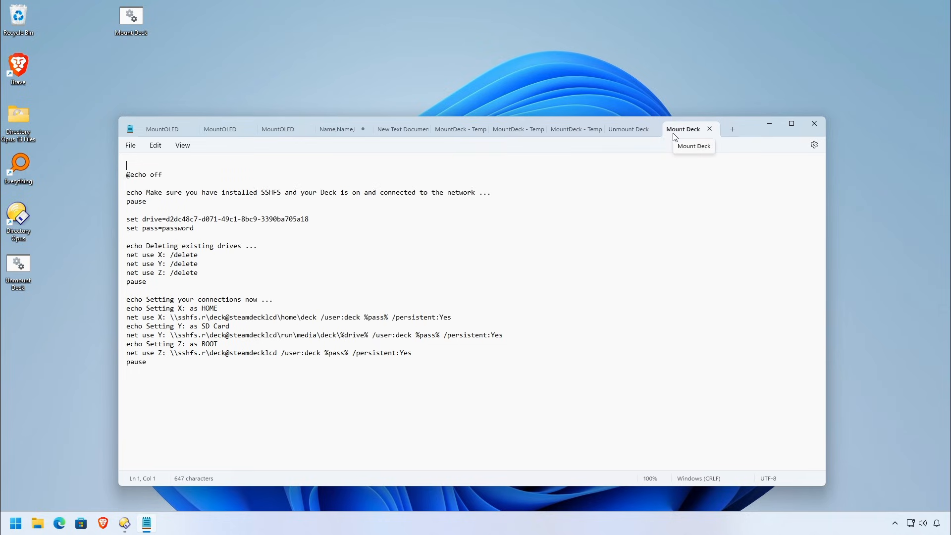
Write ipconfig /flushdns in Mount Deck and run it in Command Prompt to flush the DNS cache.
type("ipconfig /")
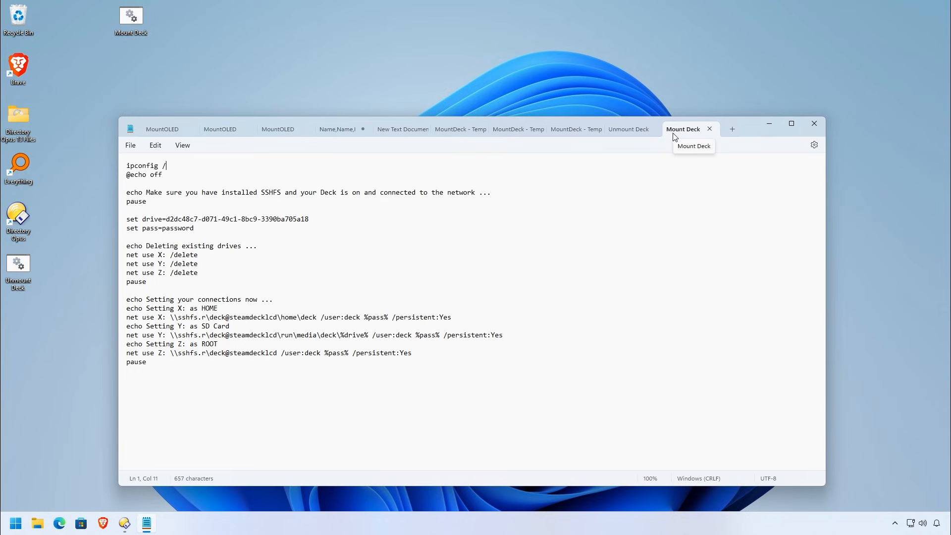
type("flushdns")
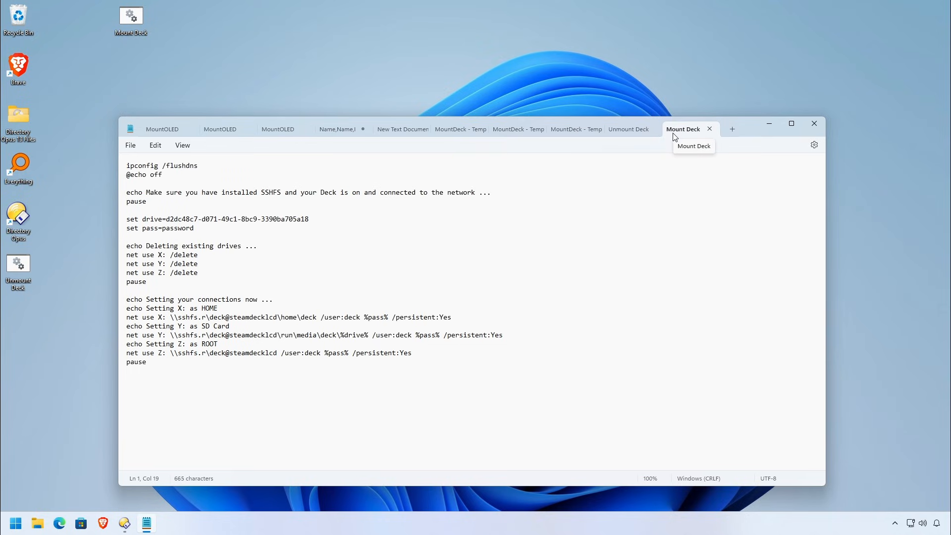
double_click(161, 166)
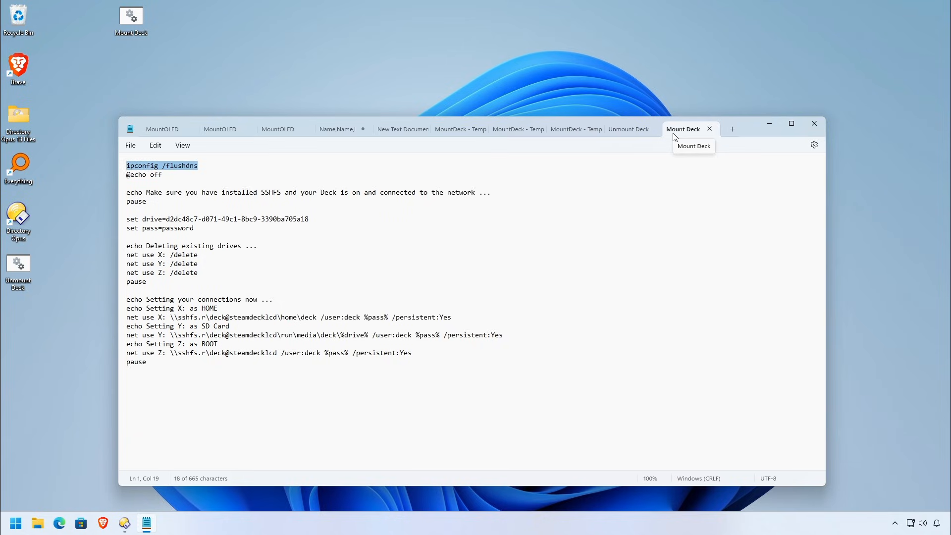
left_click(15, 523)
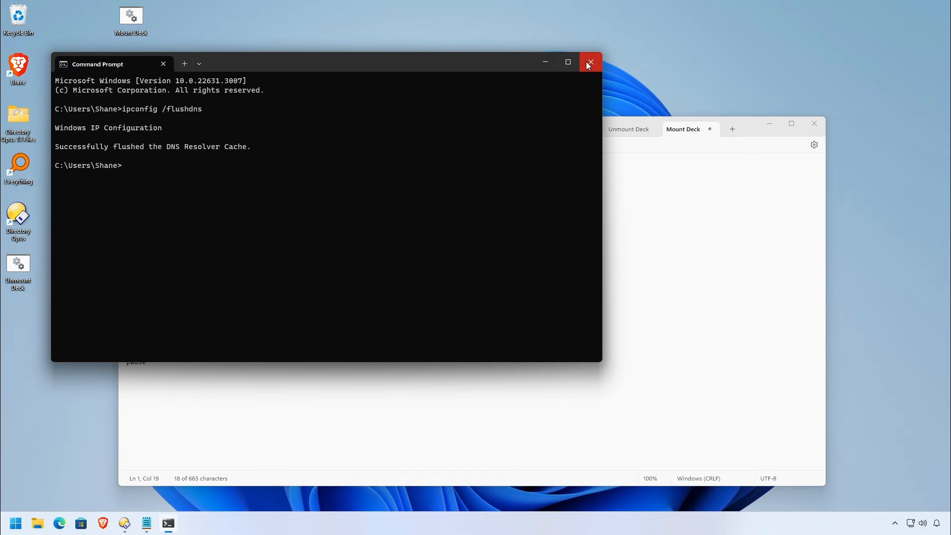
left_click(591, 63)
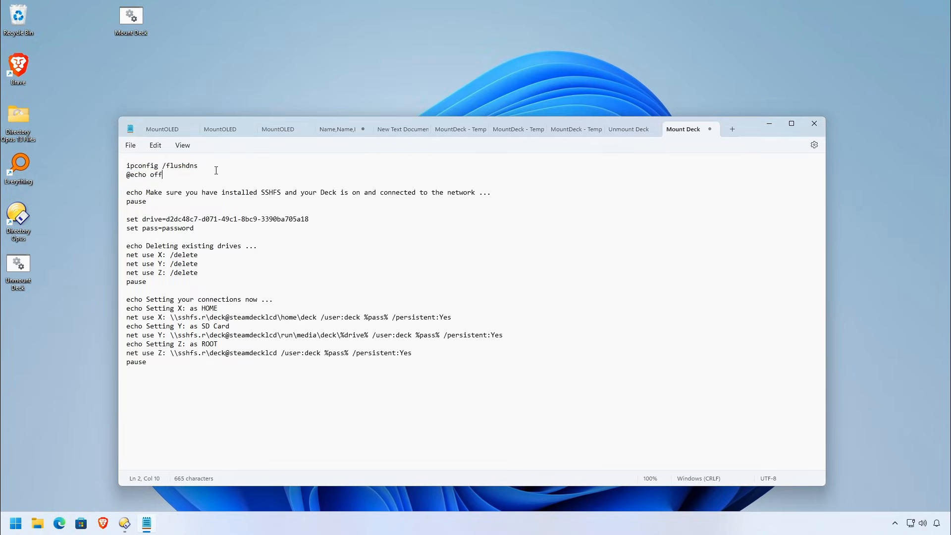
Delete the ipconfig /flushdns line from the Mount Deck script.
left_click(199, 166)
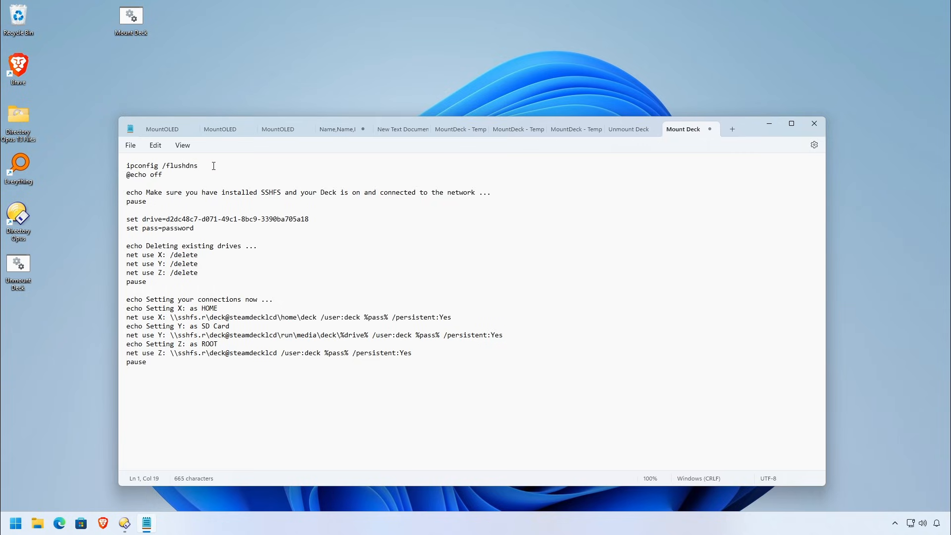
left_click(199, 165)
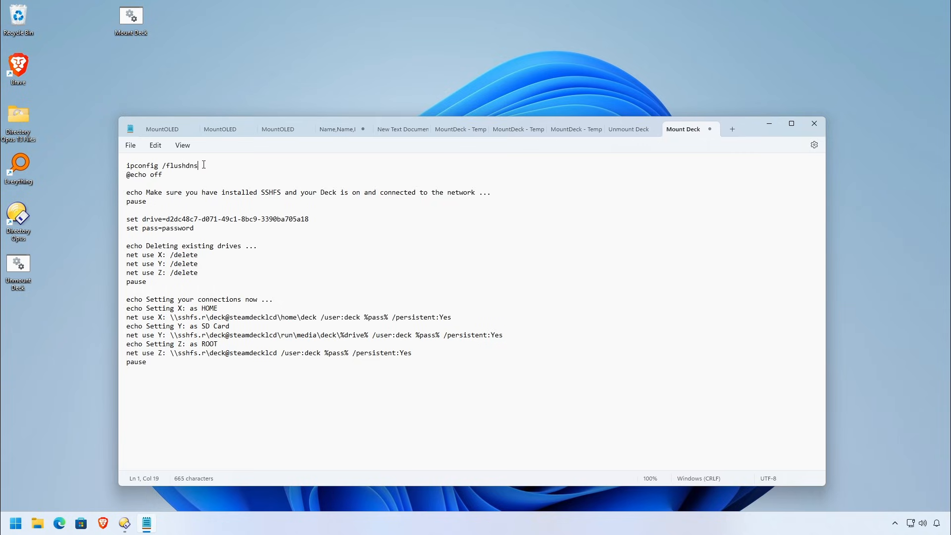
triple_click(161, 166)
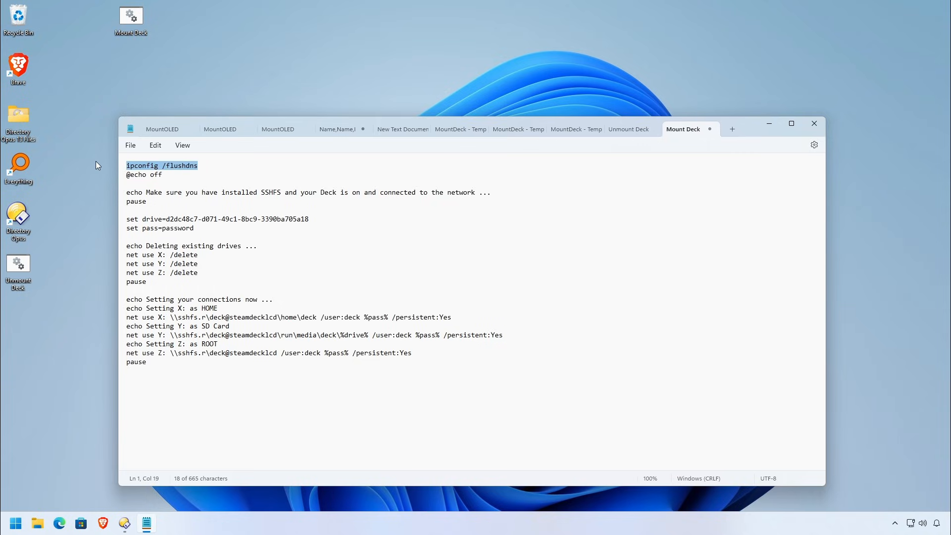
key("Delete")
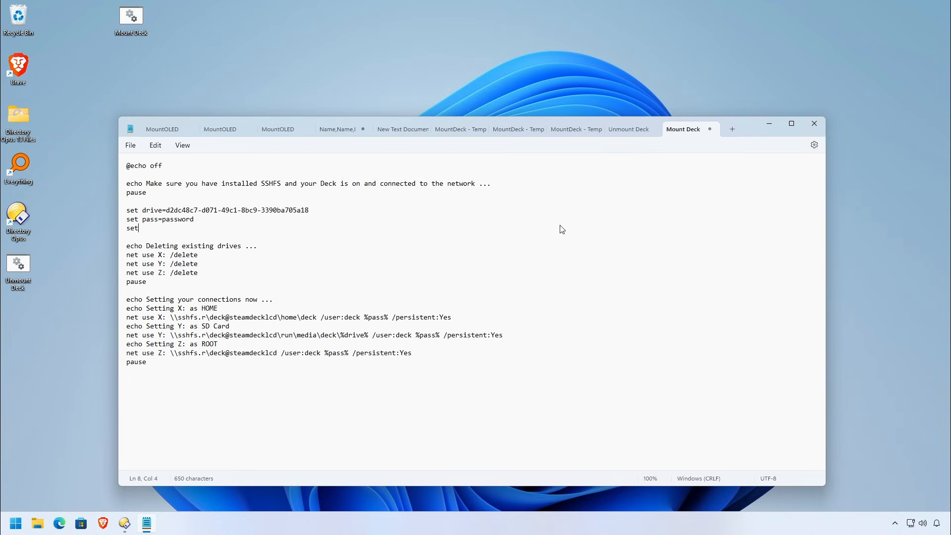
Add set ip=192.168.0.18 and substitute %ip% for steamdecklcd in the X:, Y: and Z: mappings.
type("ip=-")
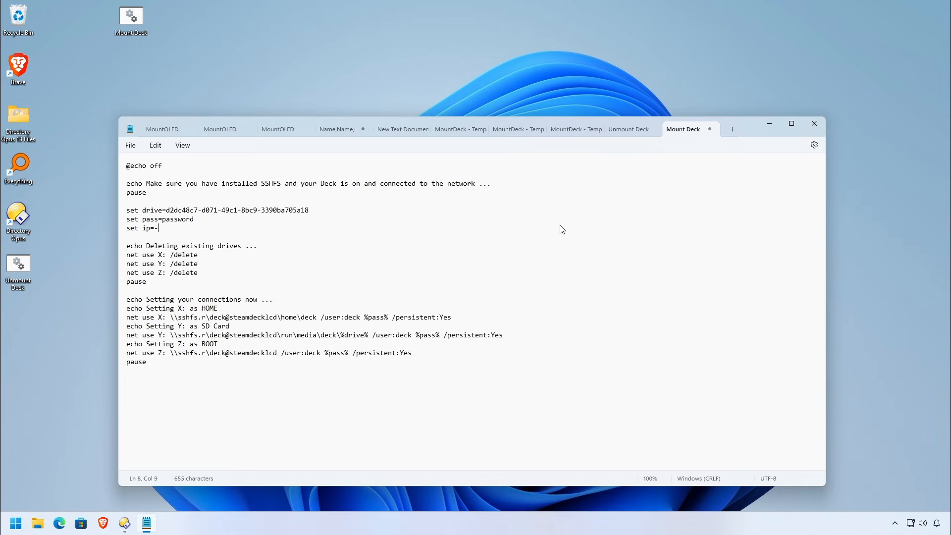
type("192.1")
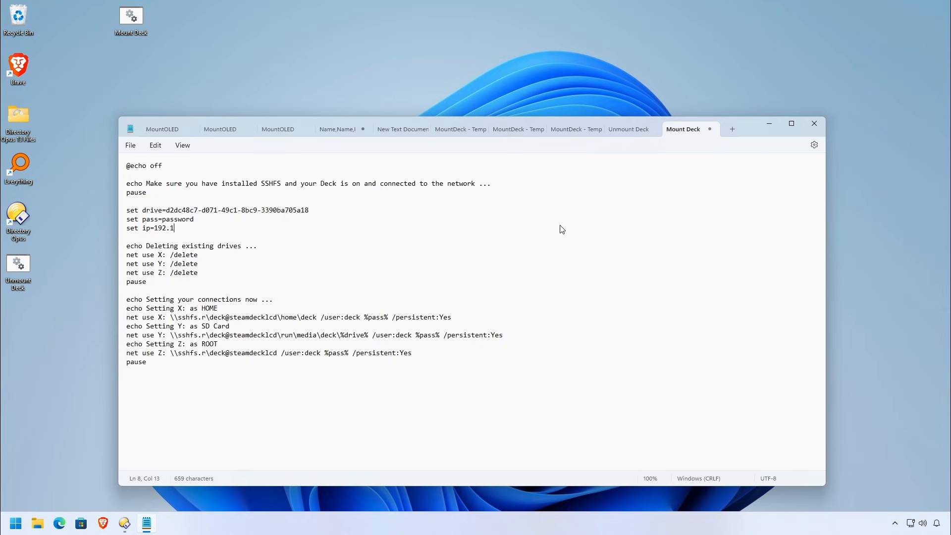
type("68.0.18")
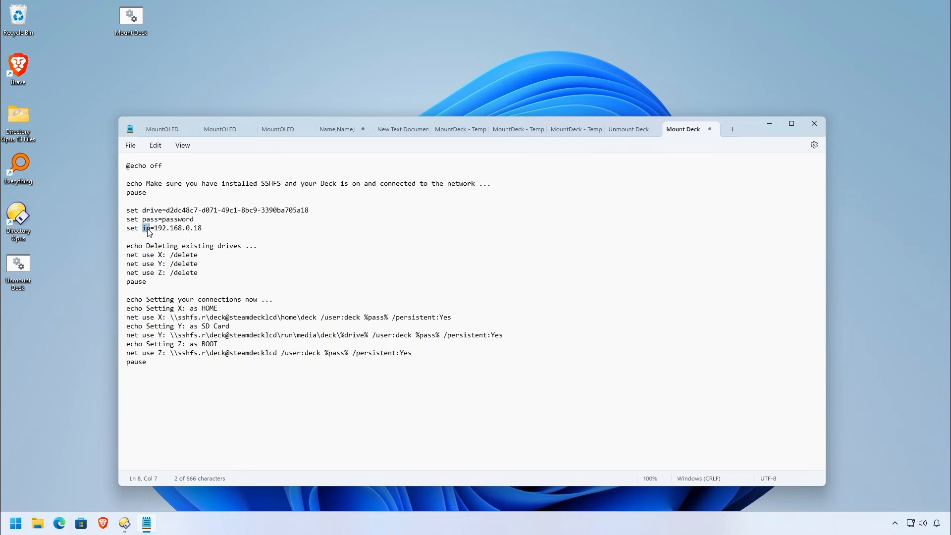
mouse_move(448, 304)
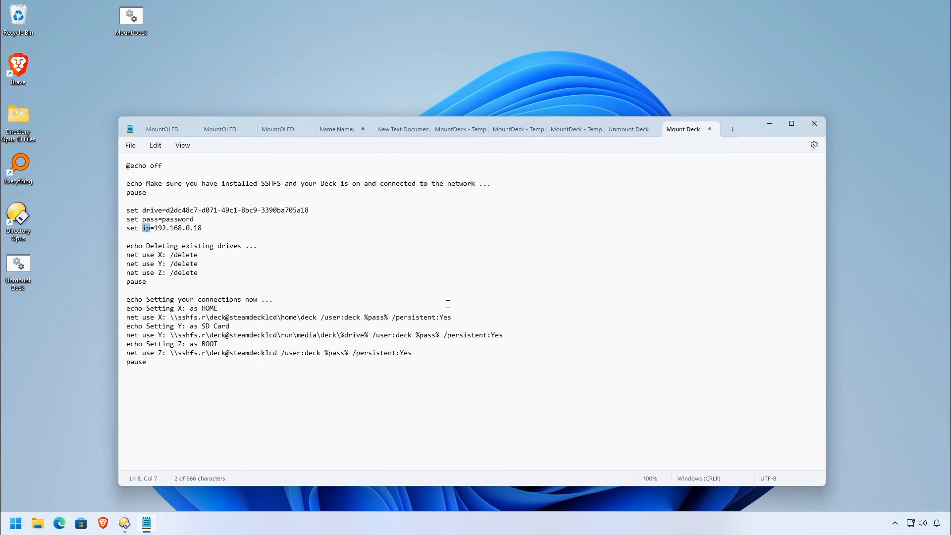
mouse_move(242, 320)
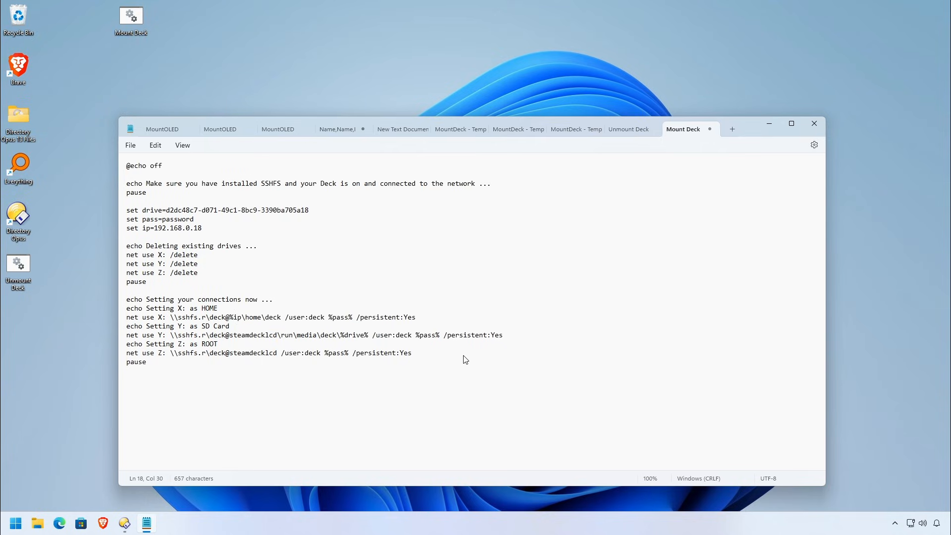
type("/")
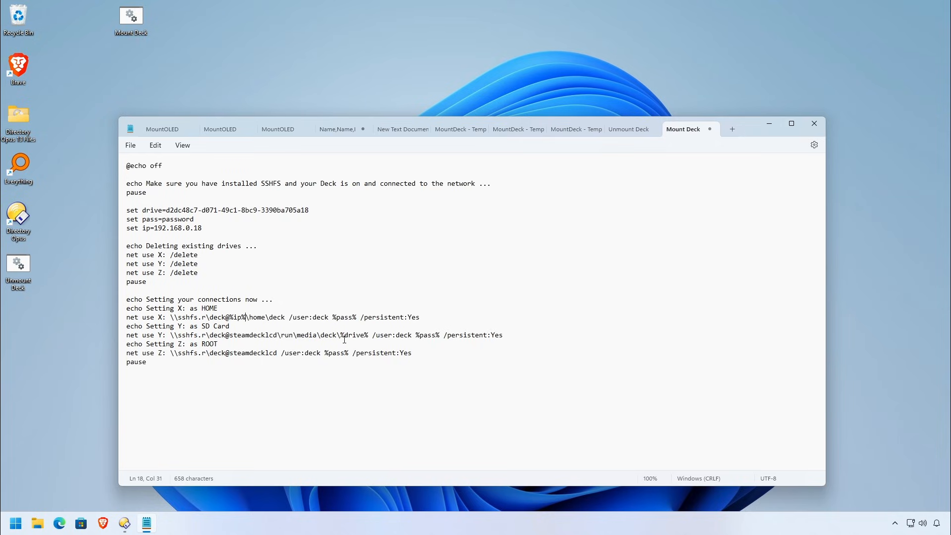
double_click(236, 317)
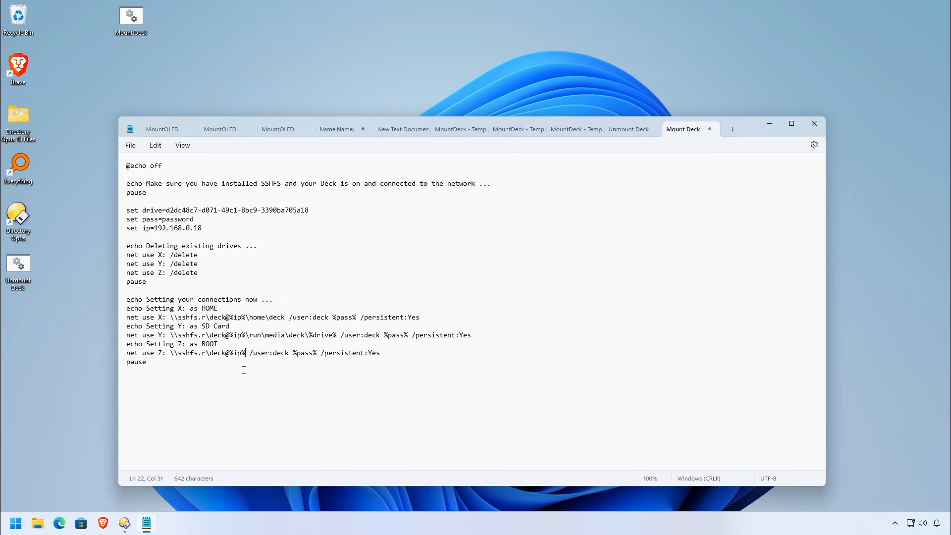
mouse_move(236, 303)
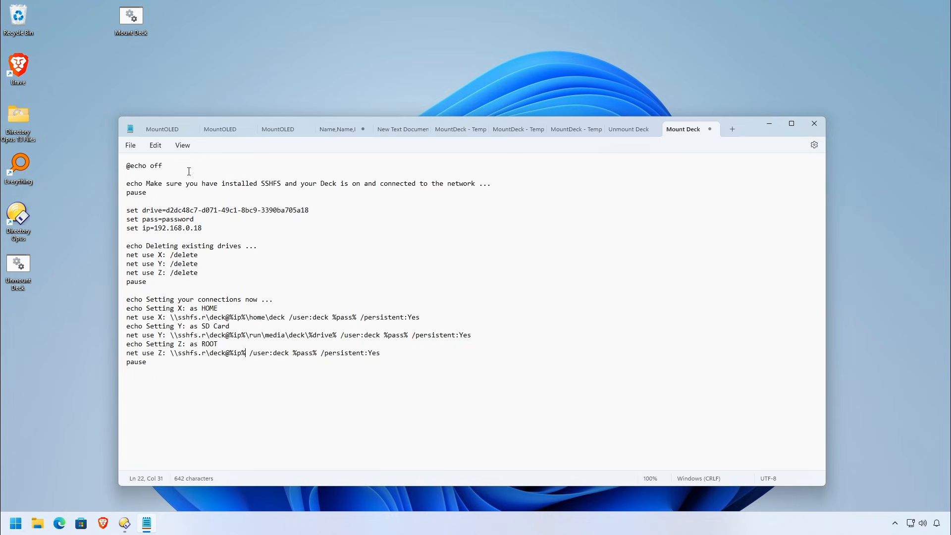
mouse_move(455, 351)
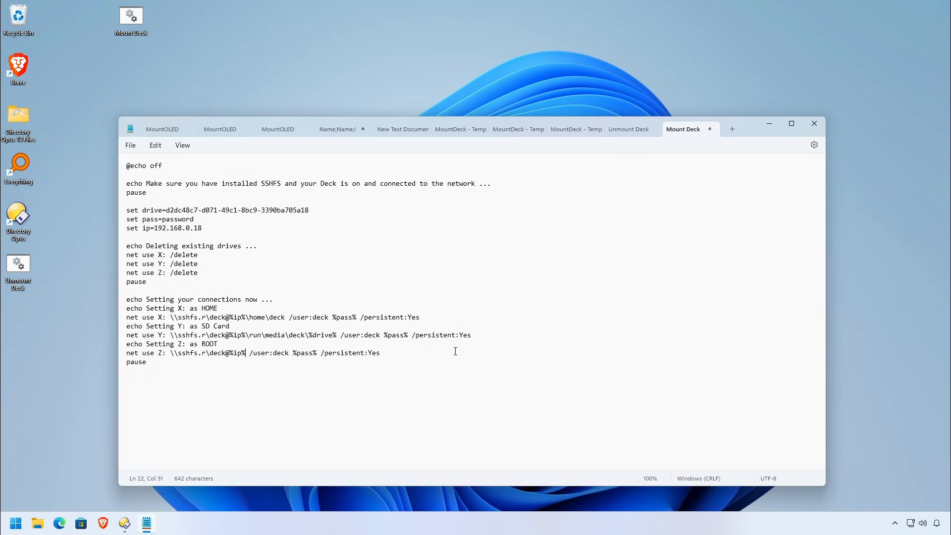